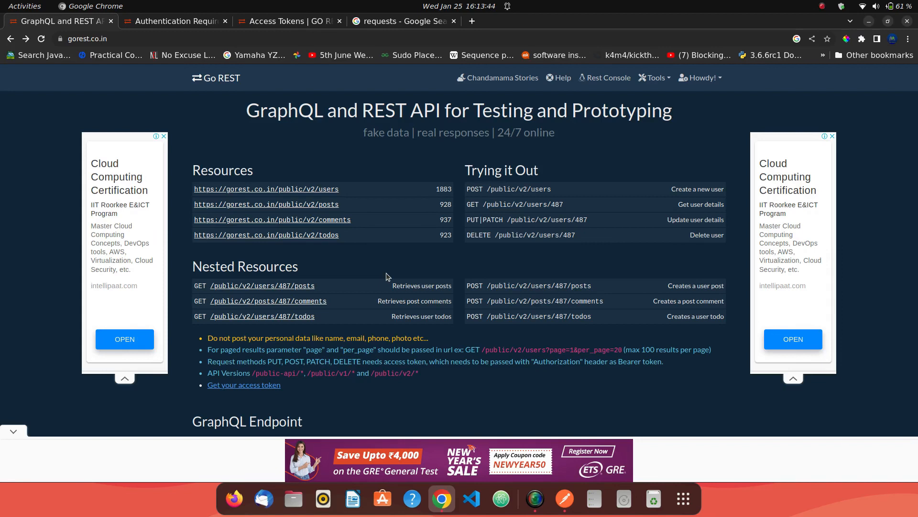
mouse_move(265, 154)
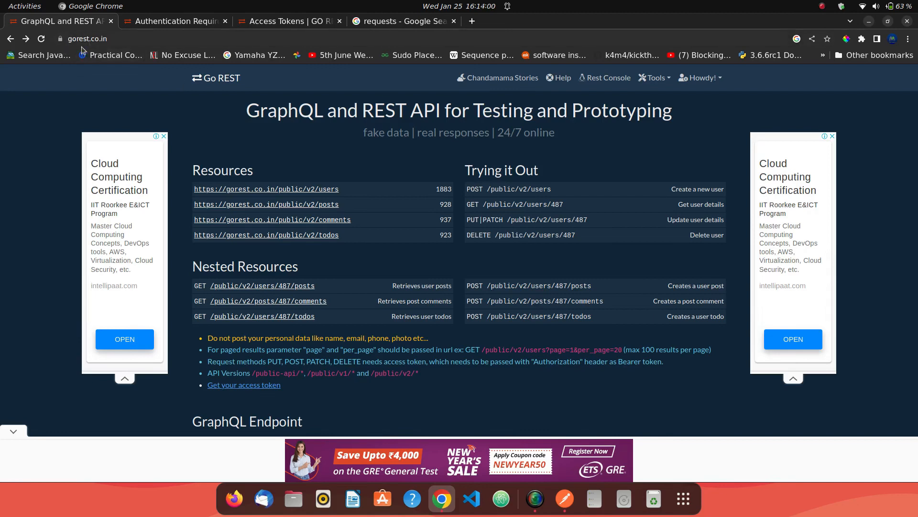
mouse_move(123, 181)
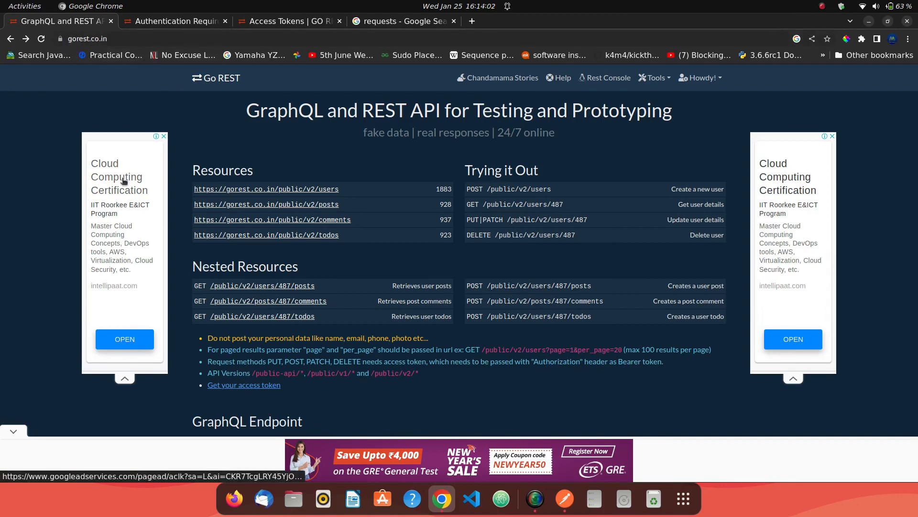
mouse_move(123, 182)
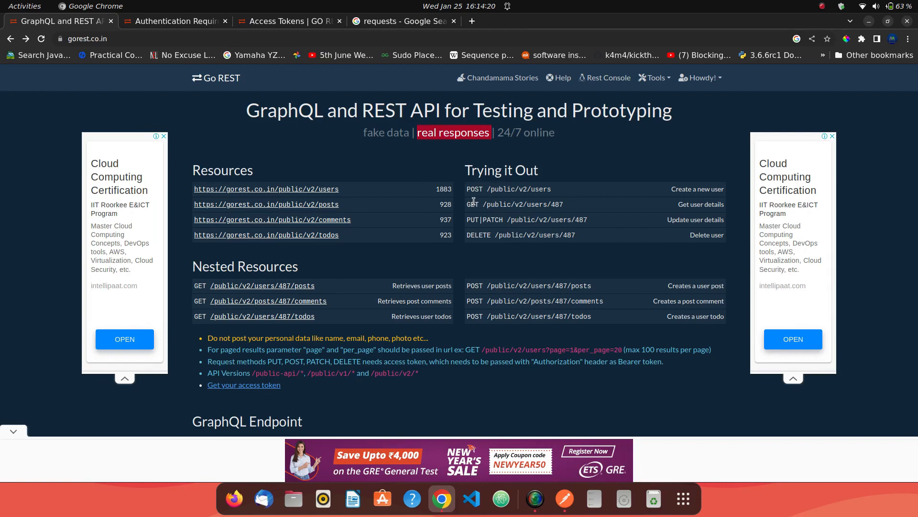
mouse_move(364, 125)
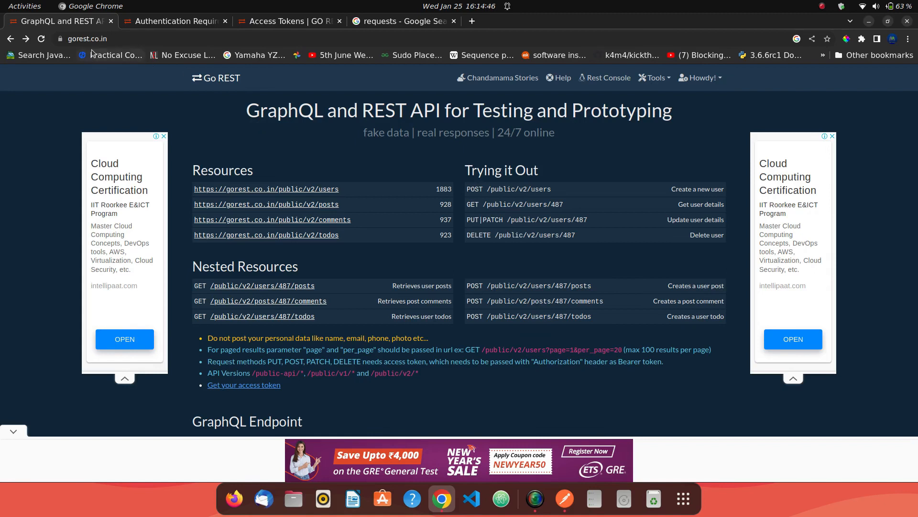
mouse_move(314, 200)
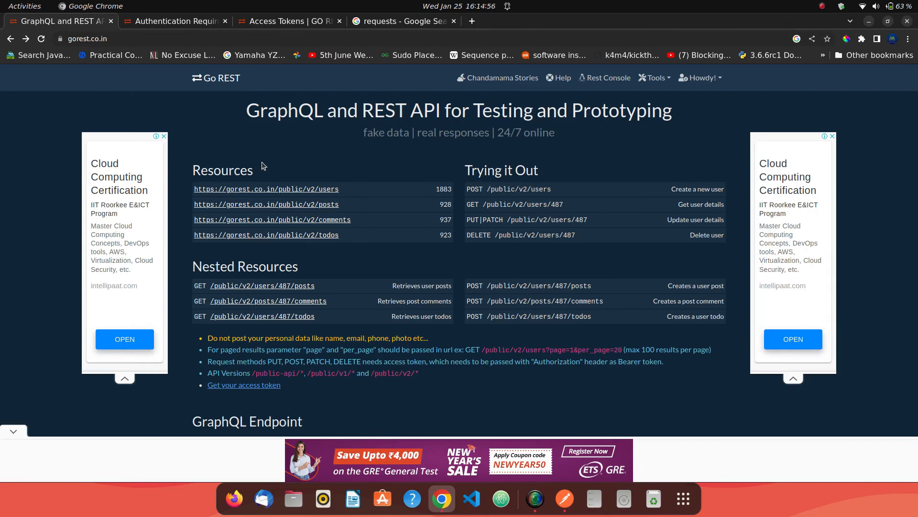
Bring up the GET users request for the gorest users endpoint, checking the API docs in the browser
click(563, 499)
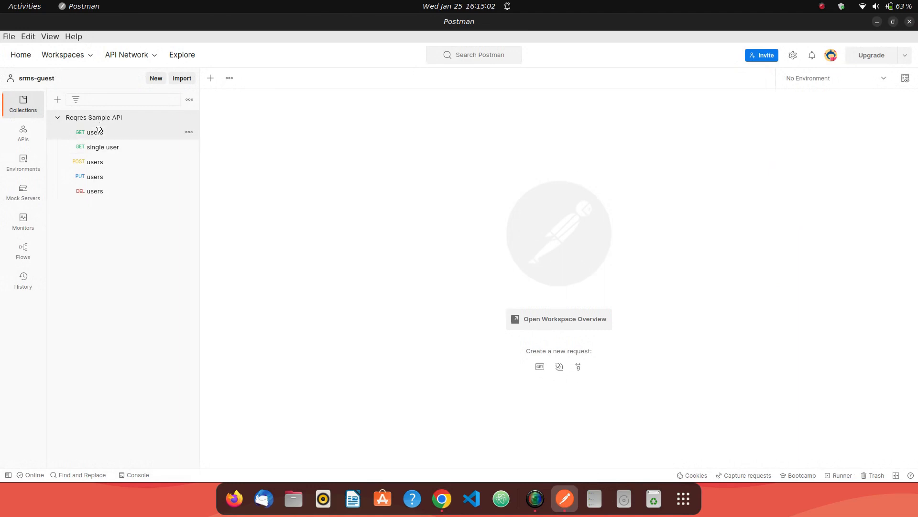
click(94, 132)
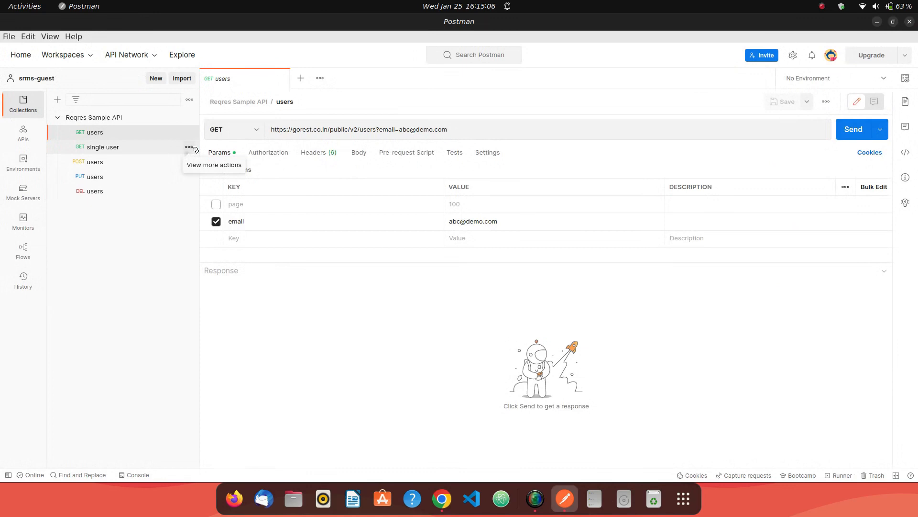
click(441, 498)
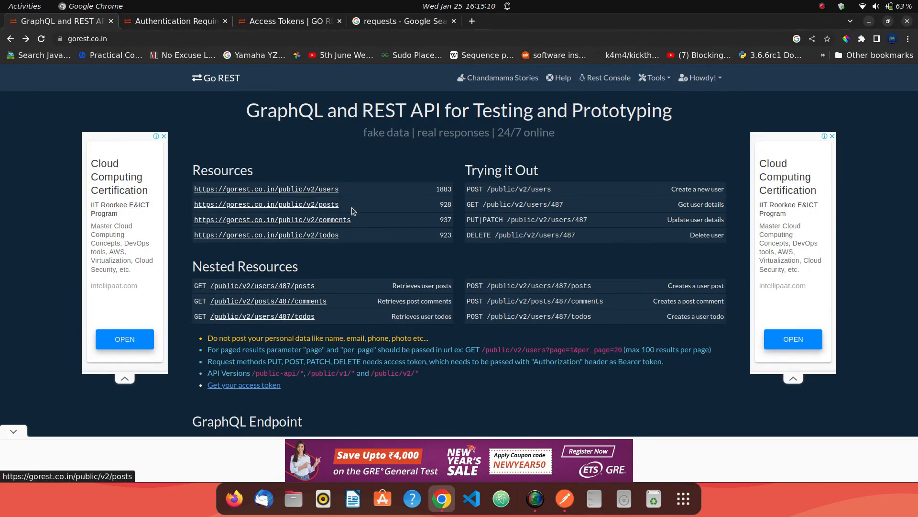
mouse_move(359, 246)
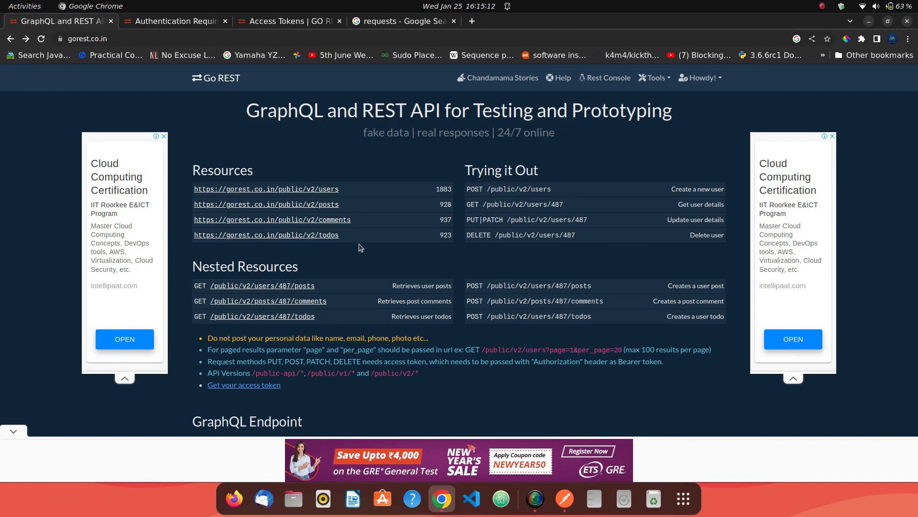
mouse_move(359, 219)
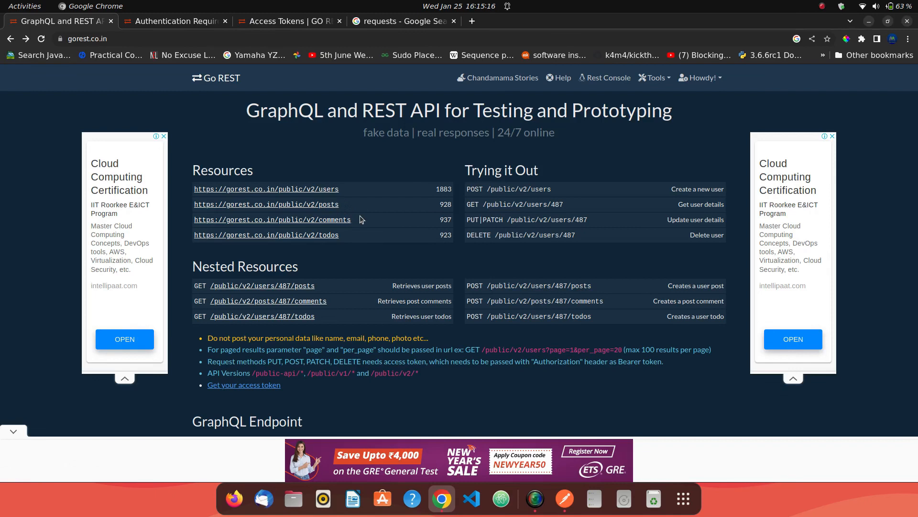
click(564, 499)
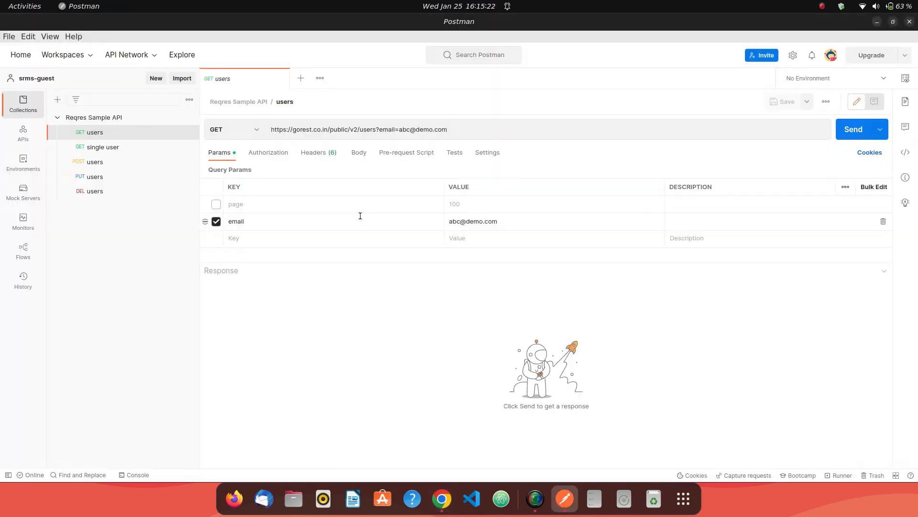
mouse_move(102, 147)
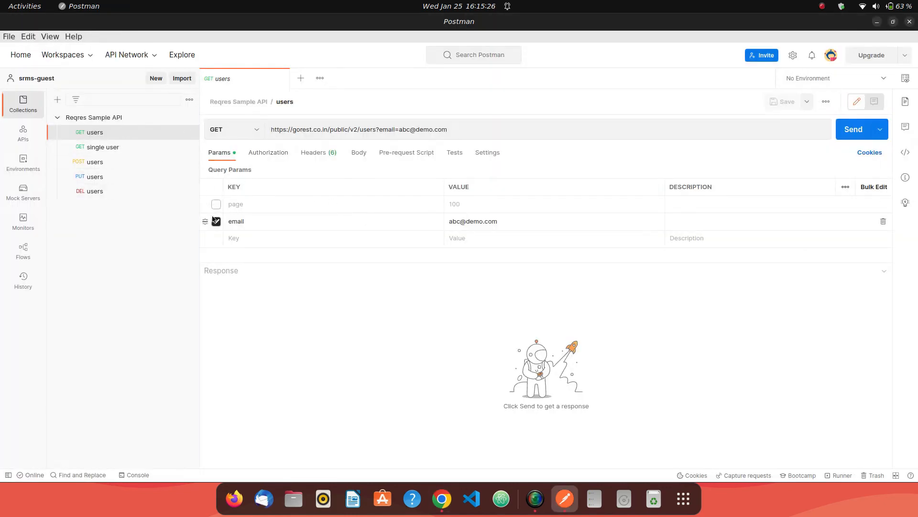
Send the users request without the email filter and get the full 200 OK user list
click(216, 221)
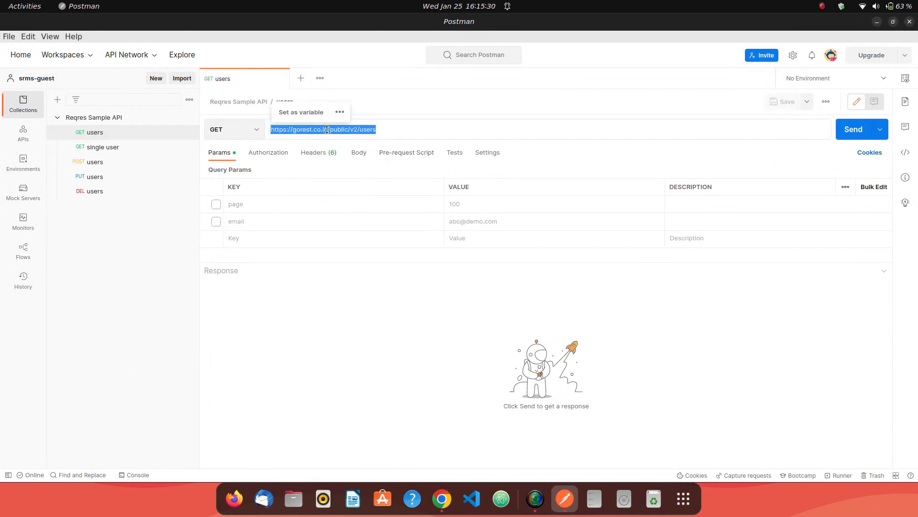
click(406, 129)
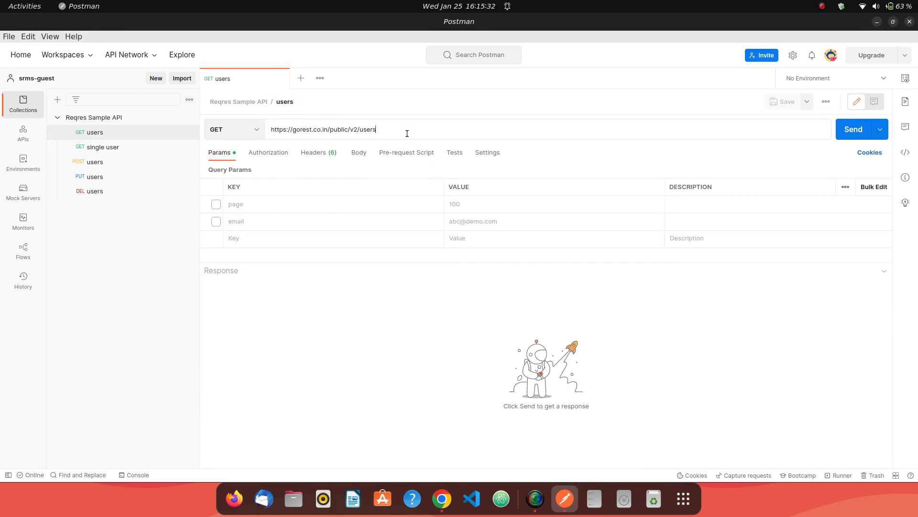
click(852, 129)
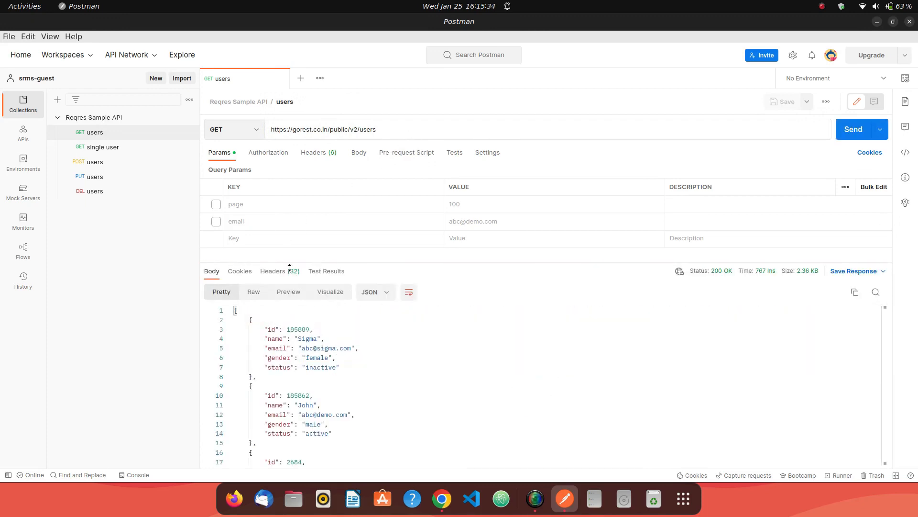
scroll(down, 3)
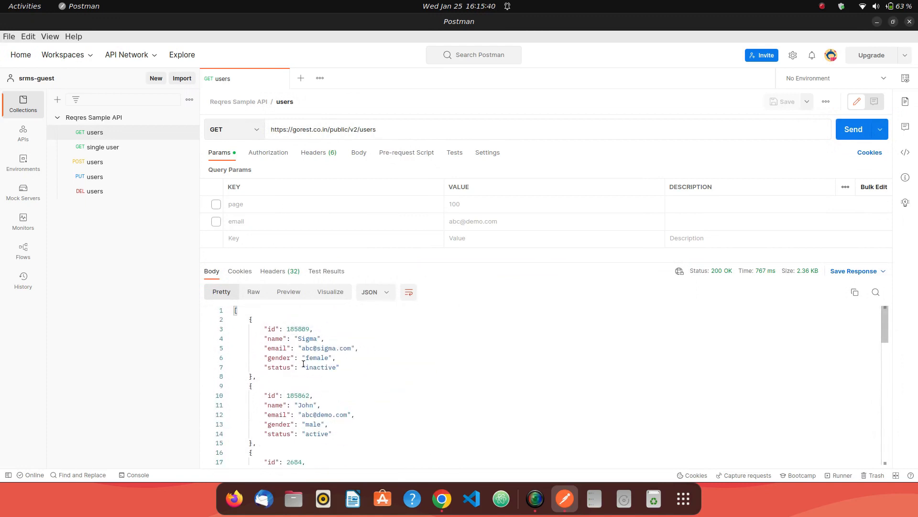
Send the users request with the page parameter set to 2 and then 3
click(217, 204)
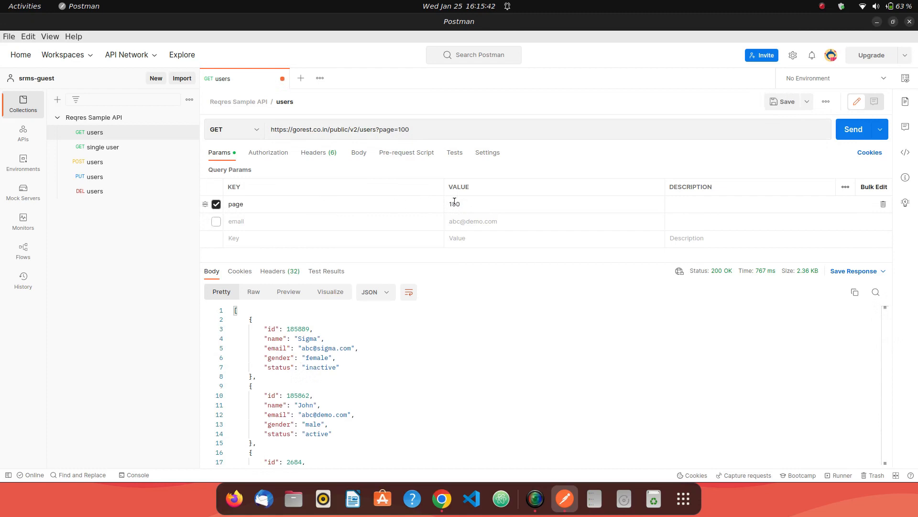
text(2)
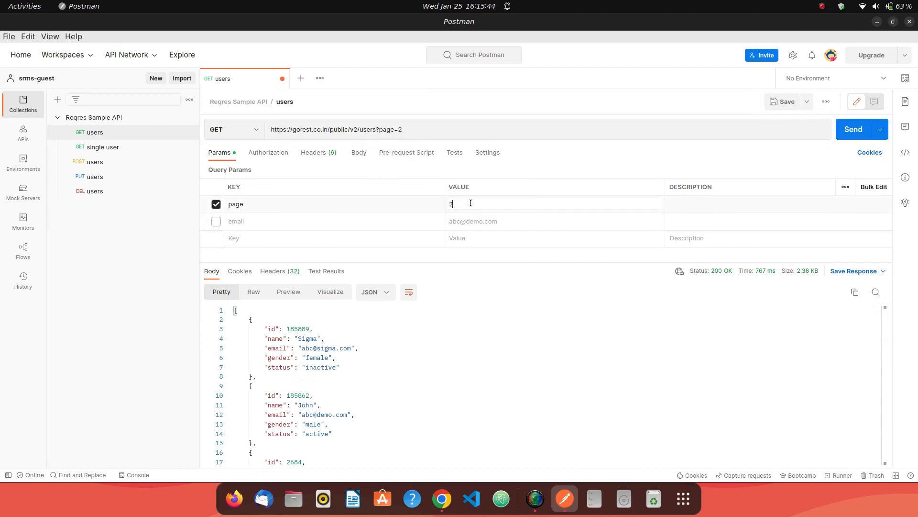
click(852, 129)
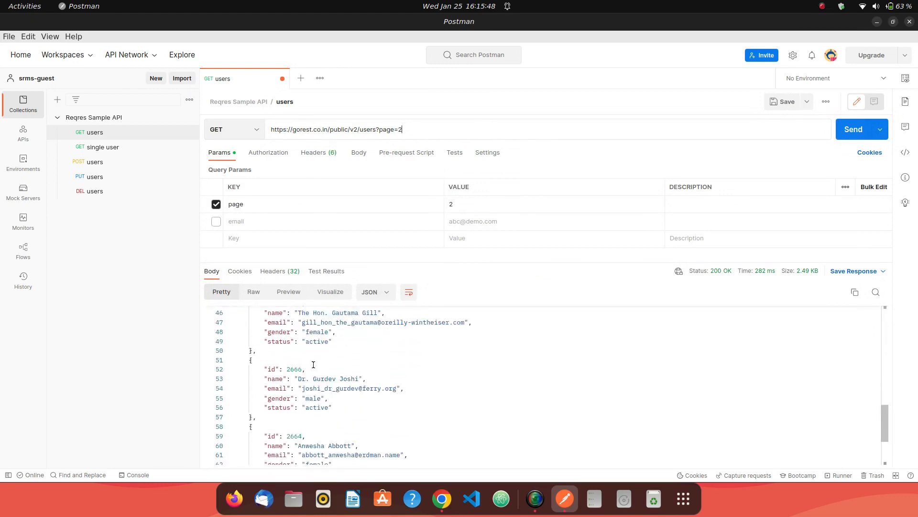
scroll(down, 3)
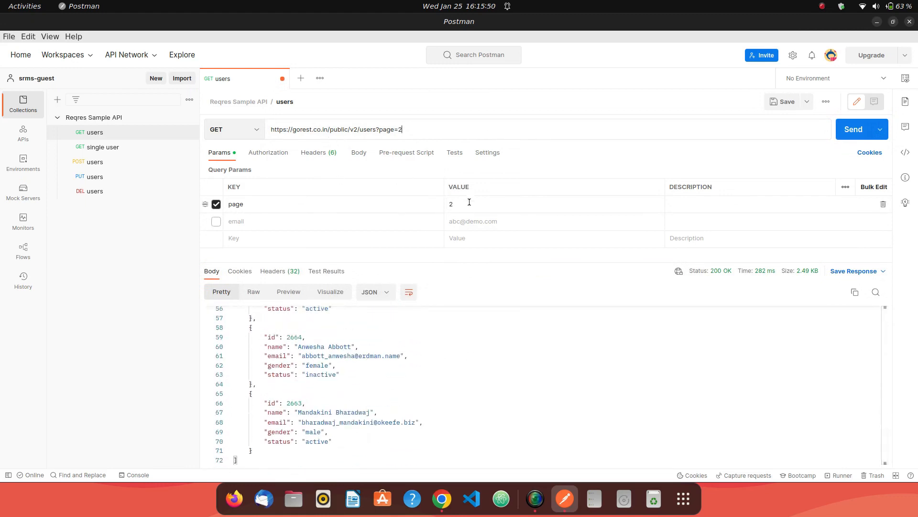
text(3)
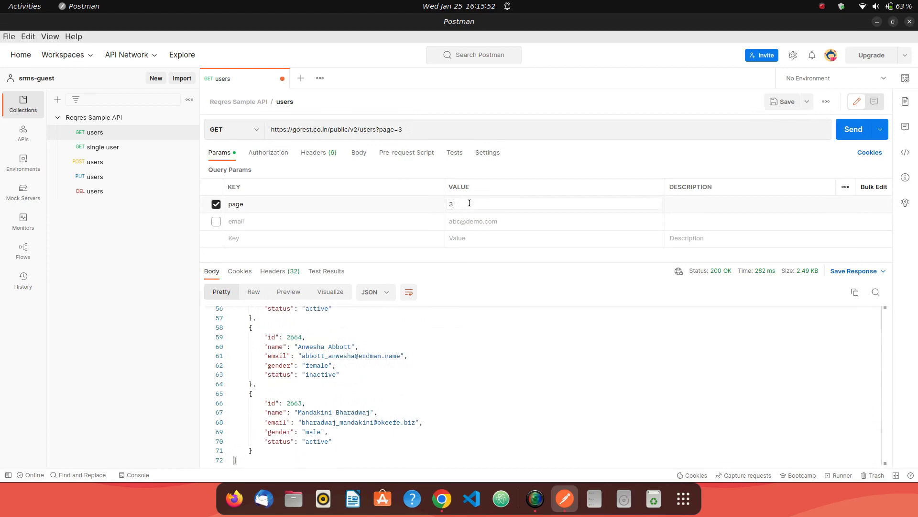
click(853, 129)
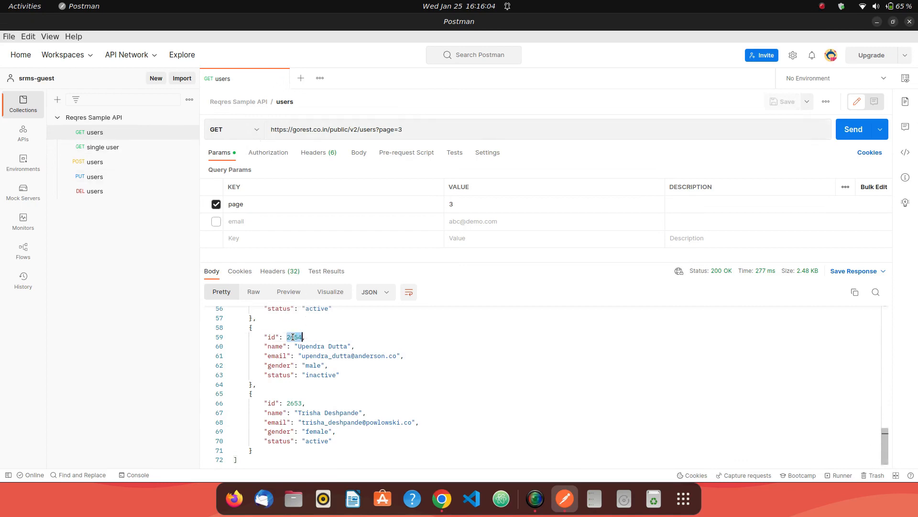
Fetch single user 2654 with a 200 OK record, then return to the paged users list
click(103, 147)
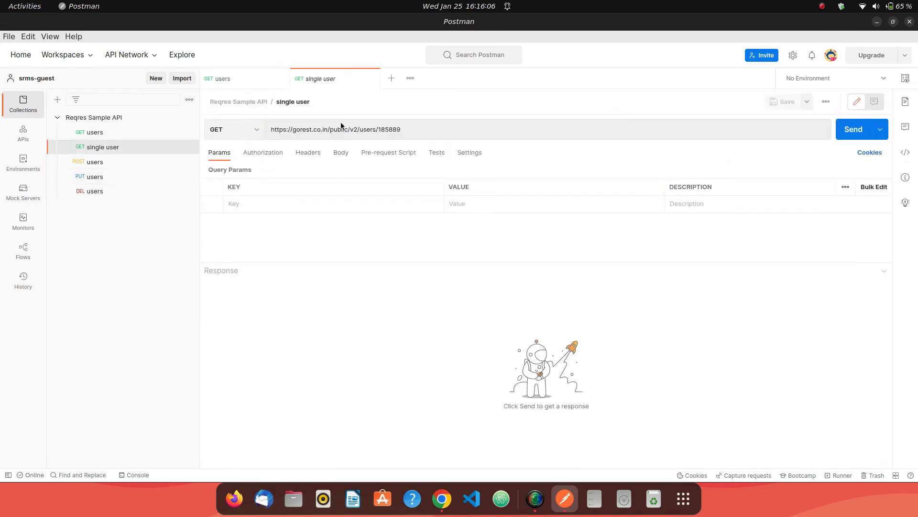
double_click(389, 129)
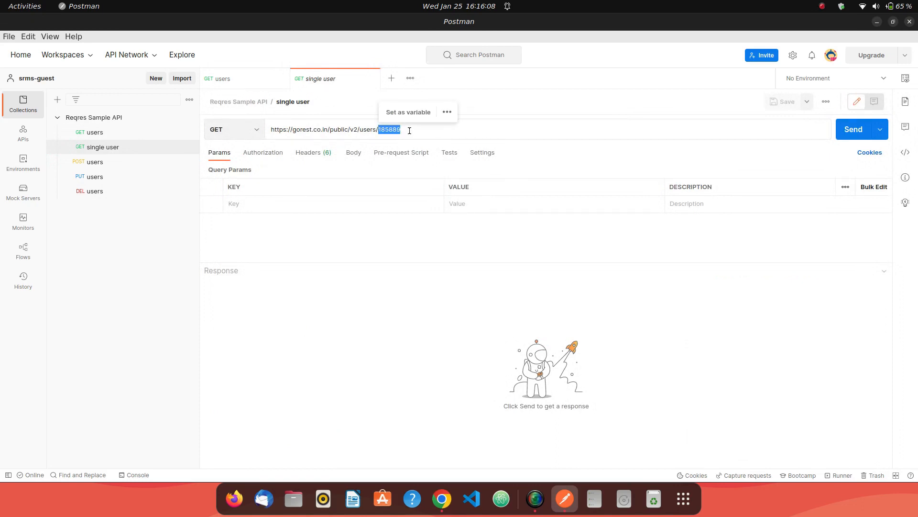
click(852, 129)
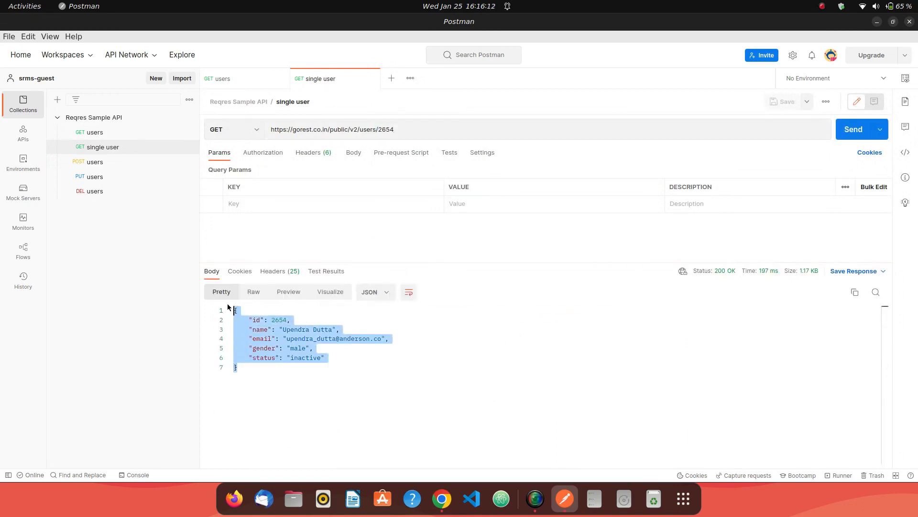
click(223, 78)
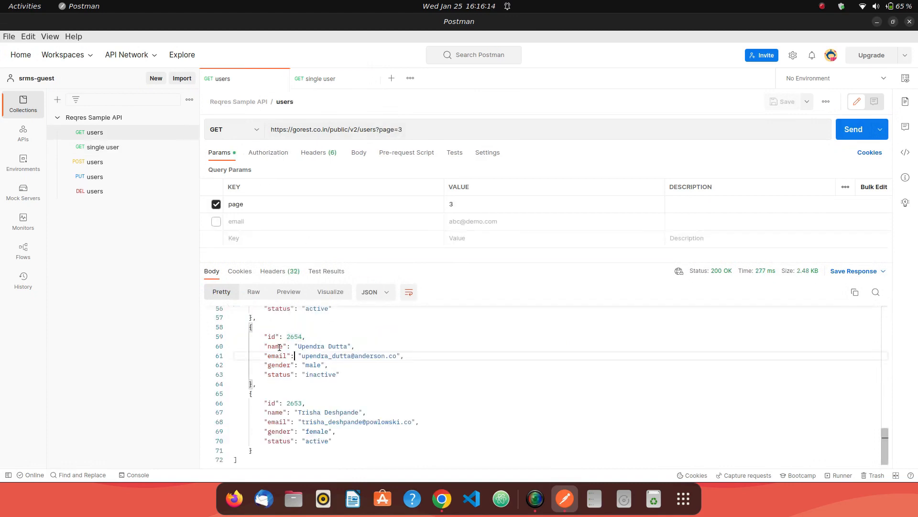
mouse_move(154, 203)
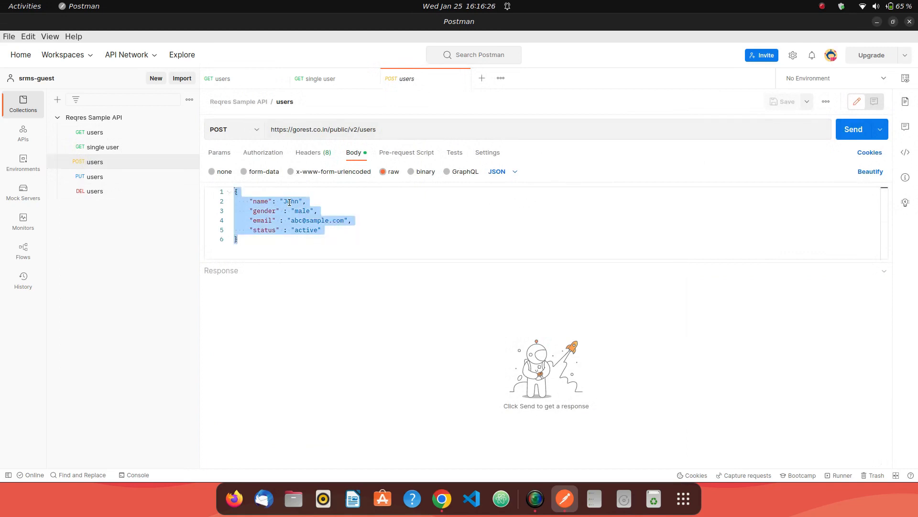
Create a user named Sample, gender female, getting 201 Created with new id 185934
text(Sri)
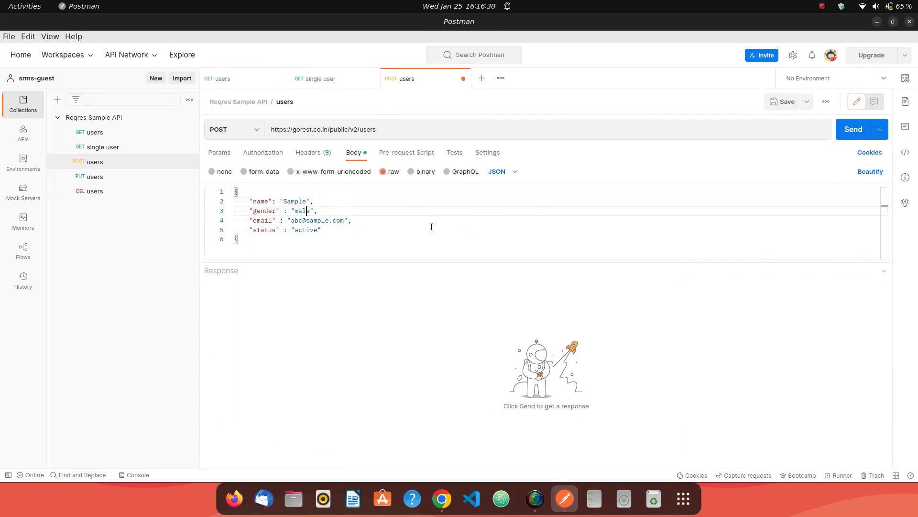
key(BackSpace)
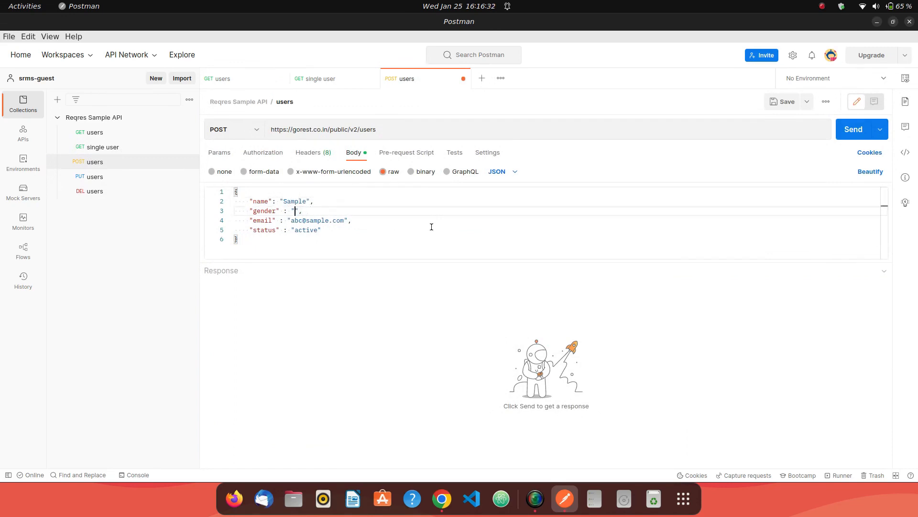
text(female)
click(557, 220)
text(requests)
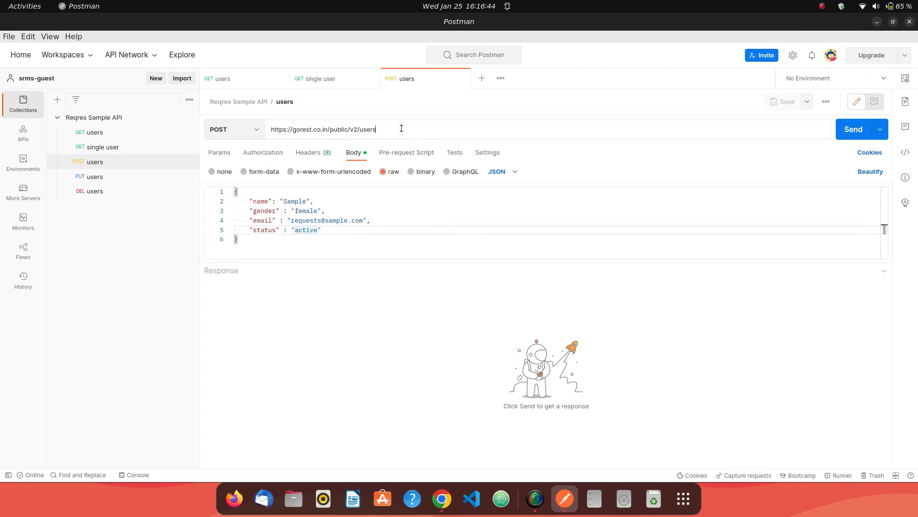
click(853, 129)
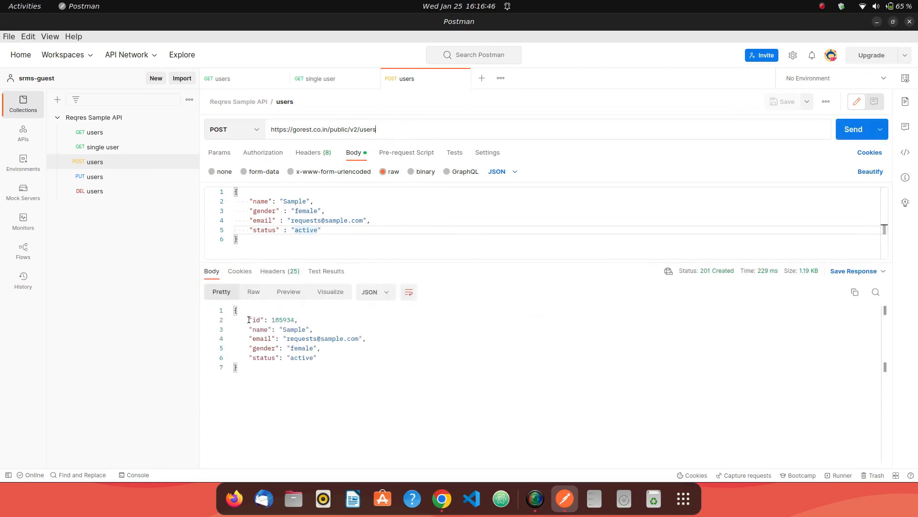
mouse_move(513, 317)
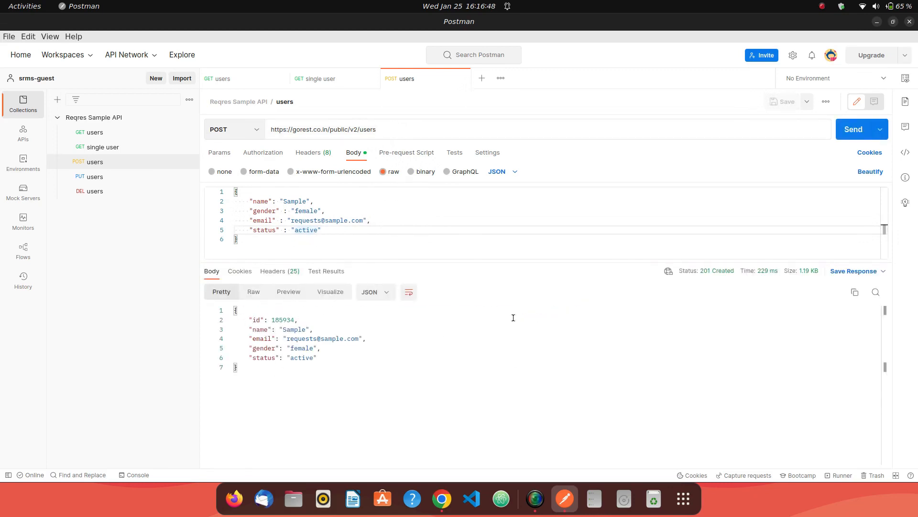
click(376, 129)
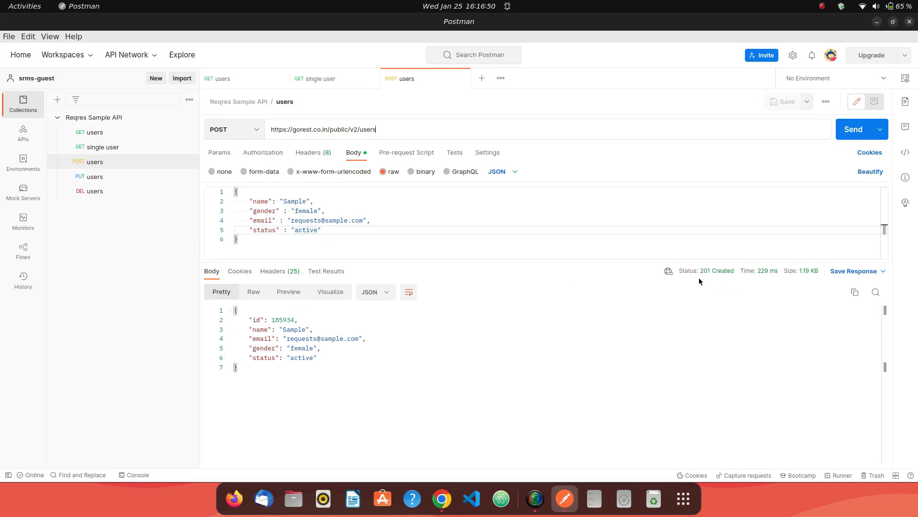
mouse_move(717, 270)
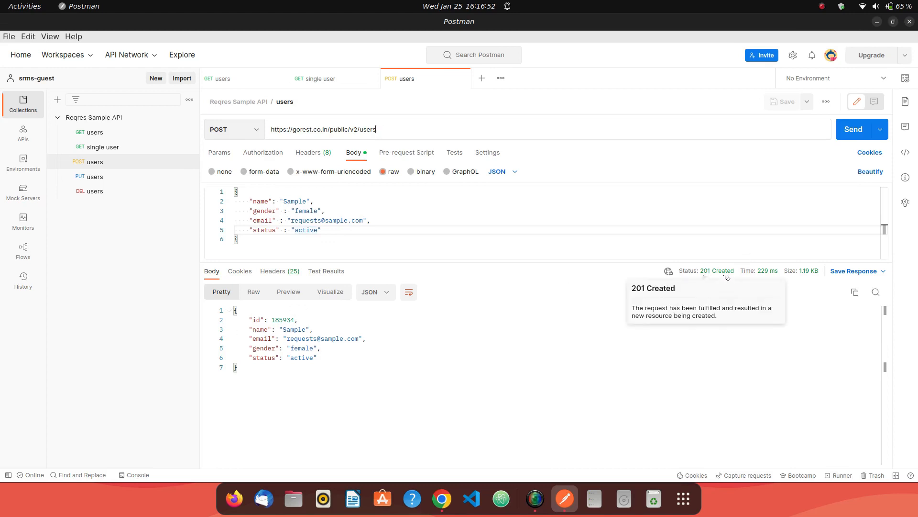
mouse_move(247, 326)
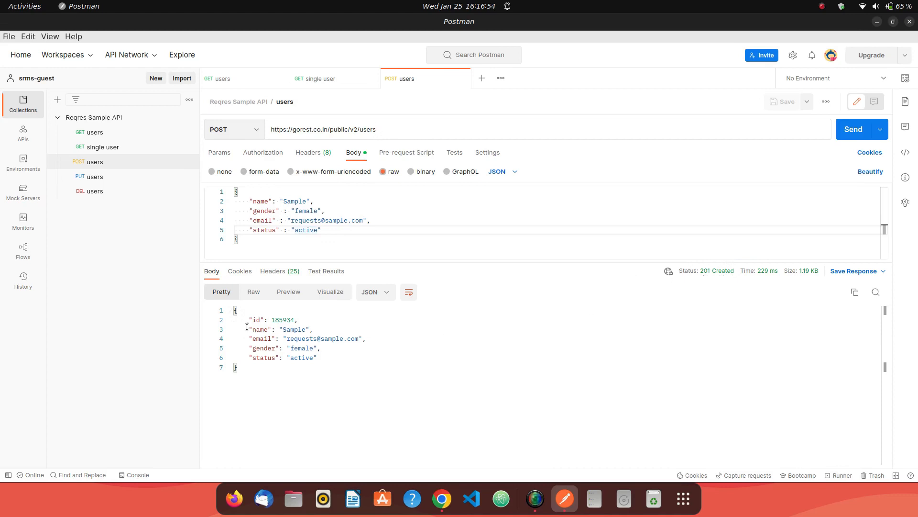
double_click(283, 319)
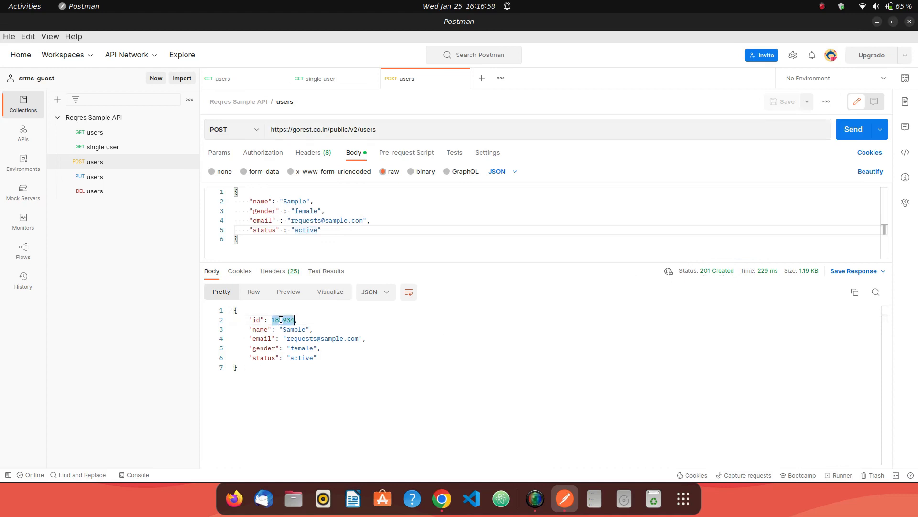
Fetch the single-user record for id 185934
click(319, 78)
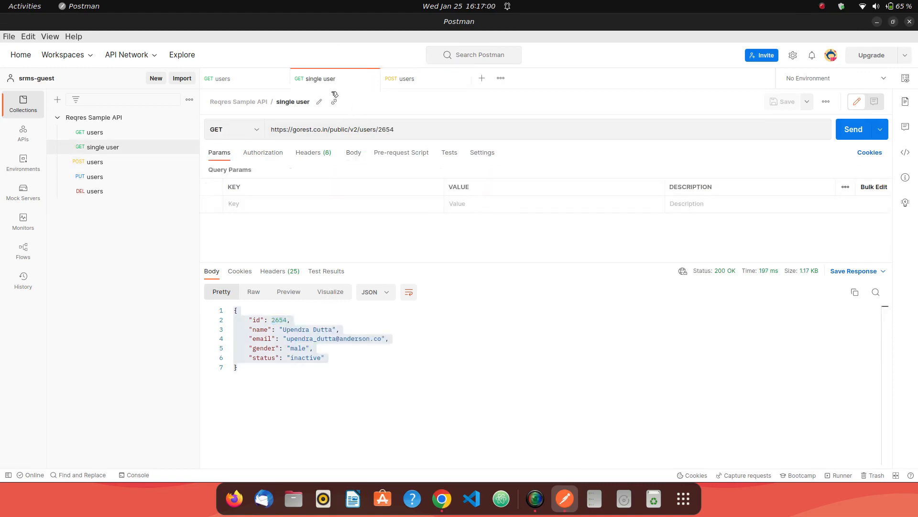
text(185934)
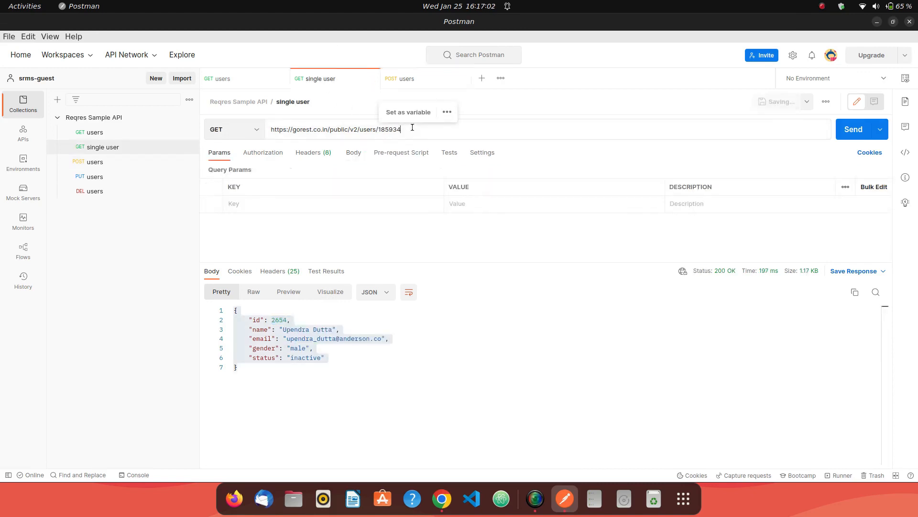
click(852, 129)
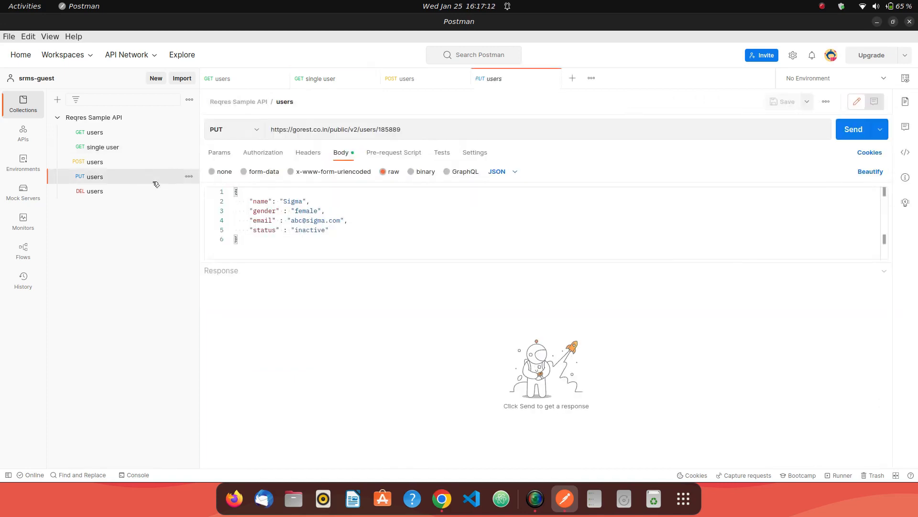
Update user 185934 to name Sigma, female, inactive and get a 200 OK echo
double_click(390, 129)
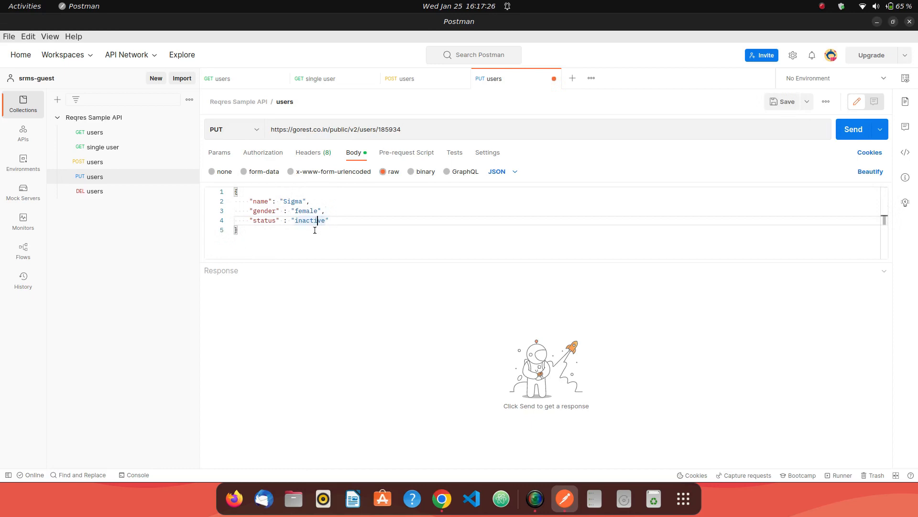
click(853, 130)
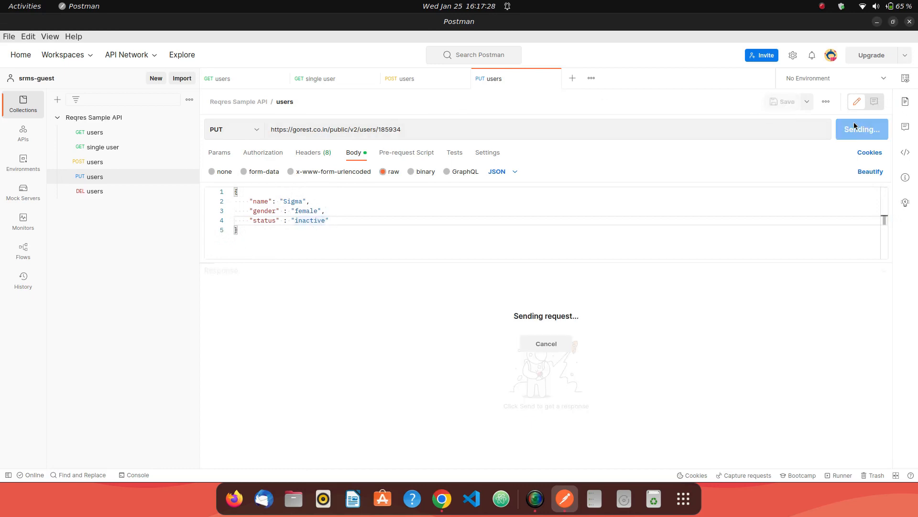
click(858, 129)
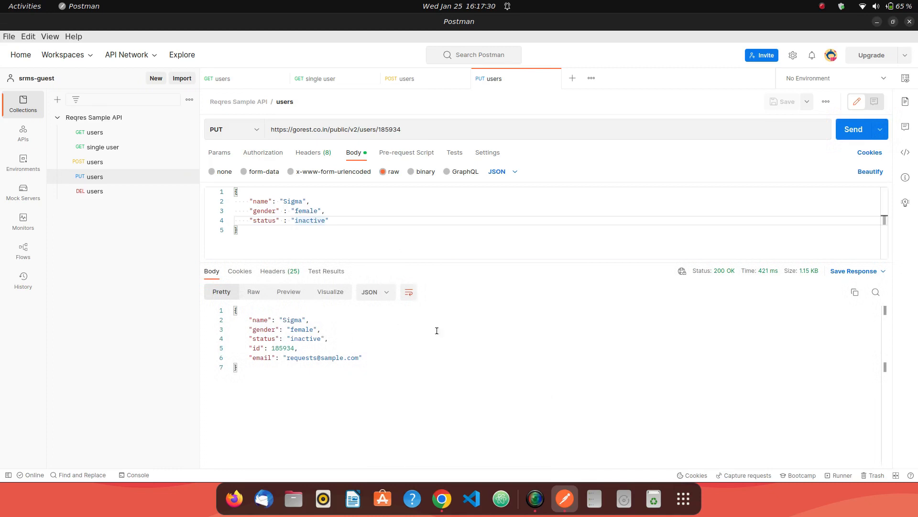
mouse_move(630, 310)
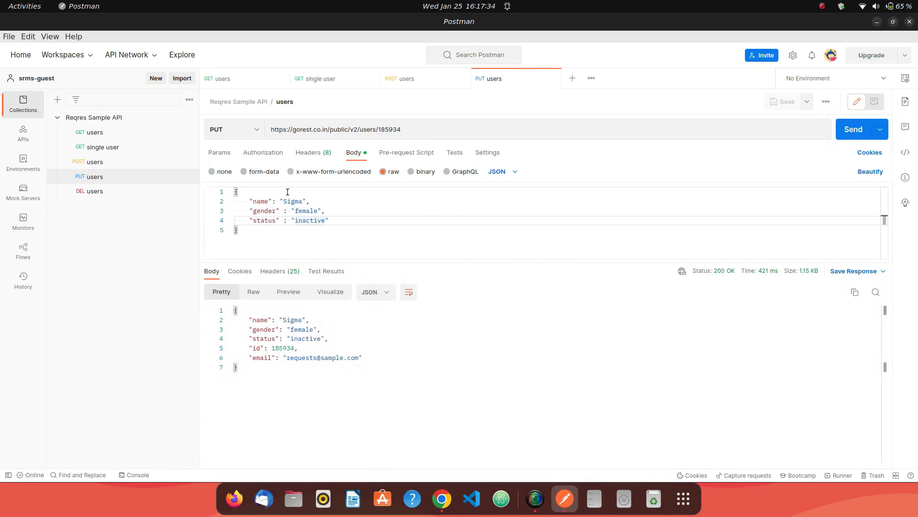
mouse_move(285, 349)
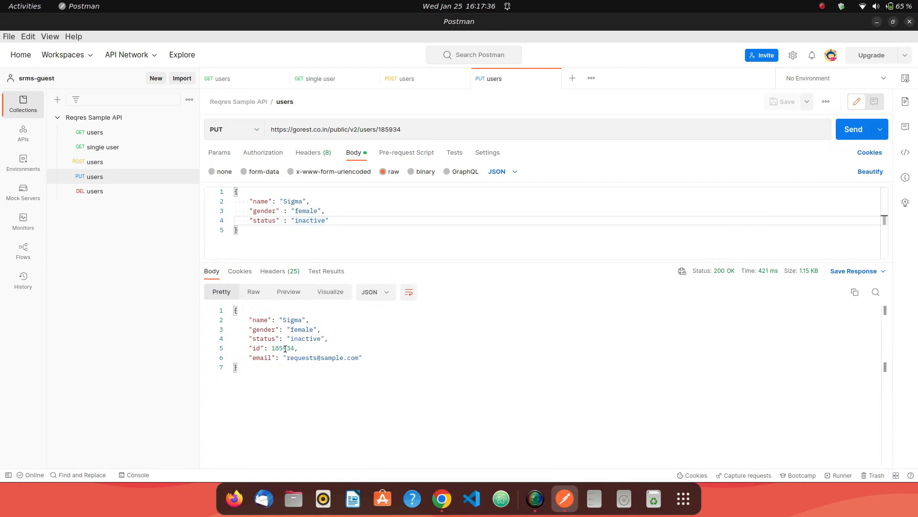
double_click(283, 348)
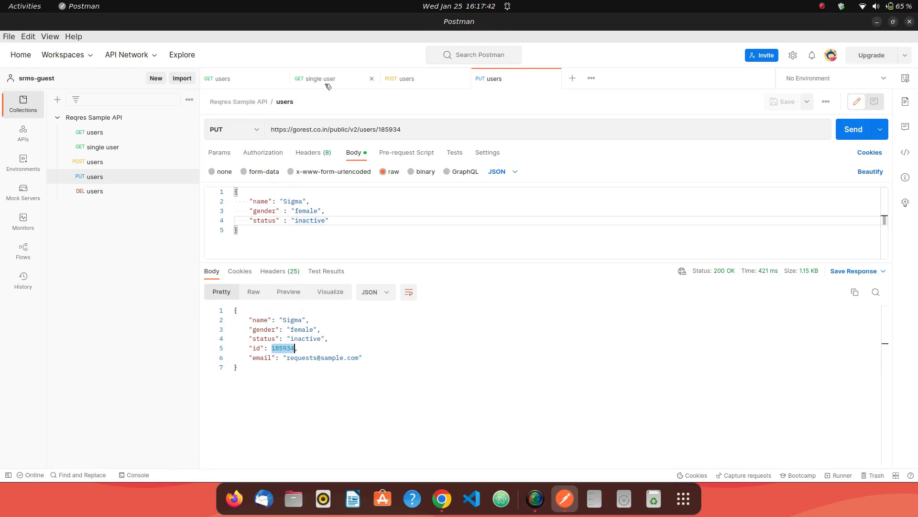
Re-fetch user 185934 to confirm the updated record
click(315, 78)
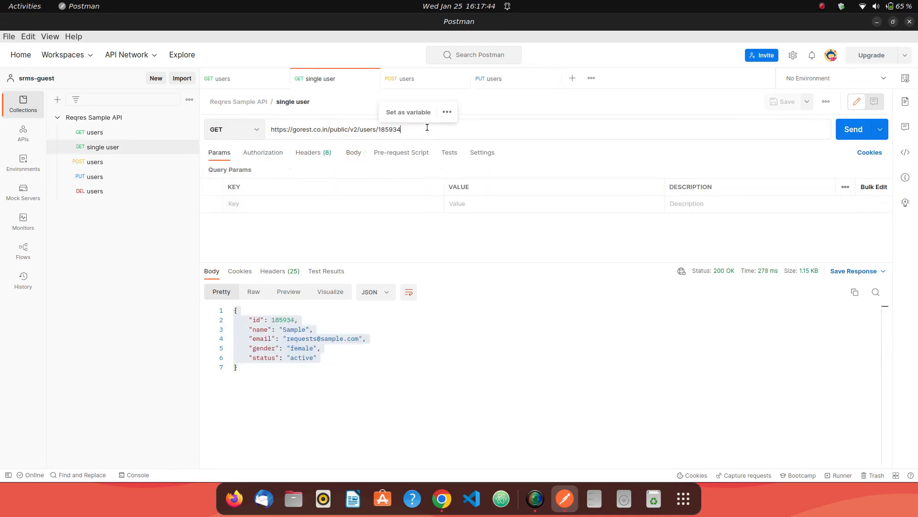
click(853, 129)
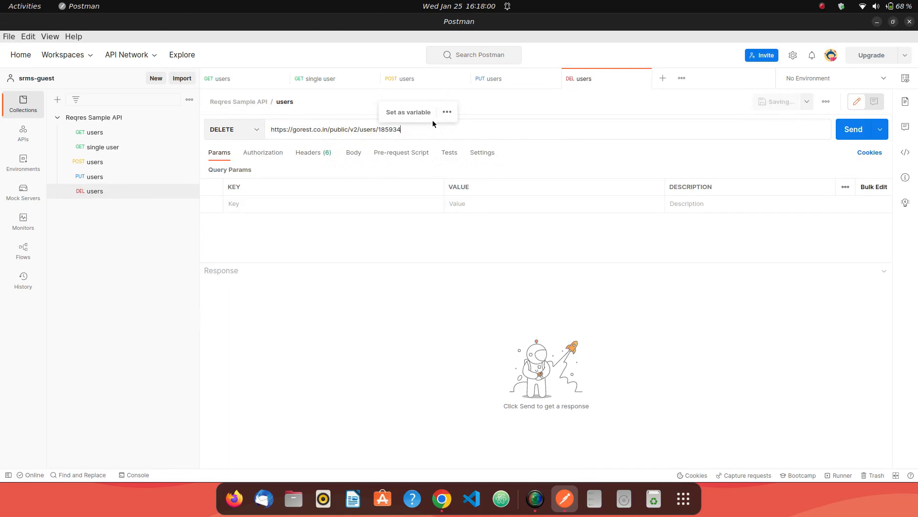
Delete user 185934 (204 No Content), then repeat the delete to get 404 Resource not found
click(852, 129)
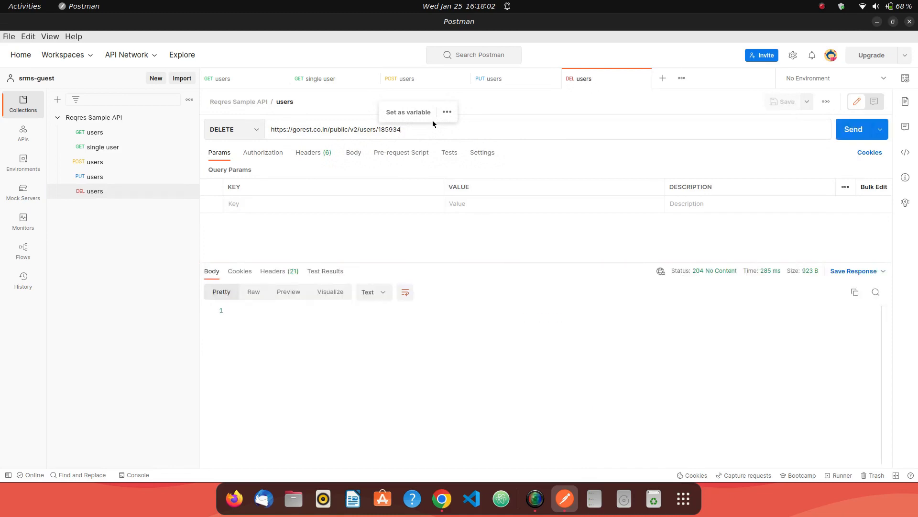
mouse_move(695, 277)
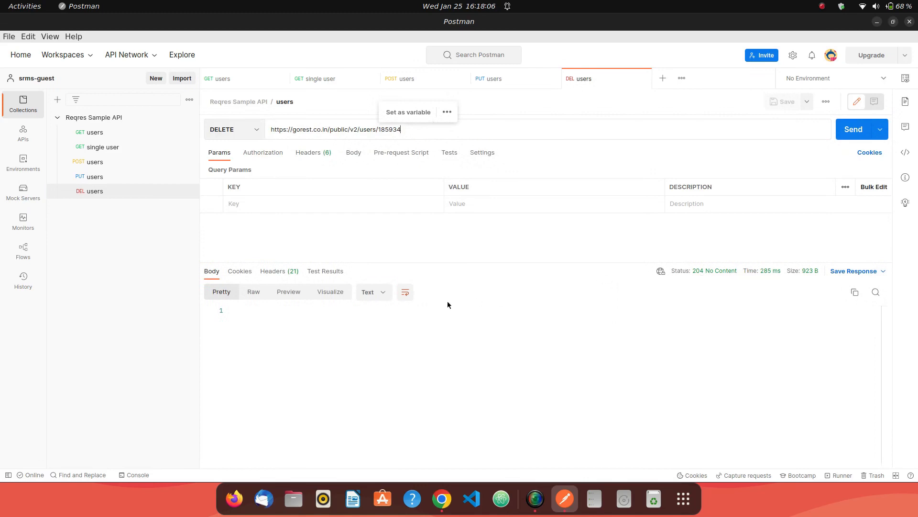
mouse_move(366, 382)
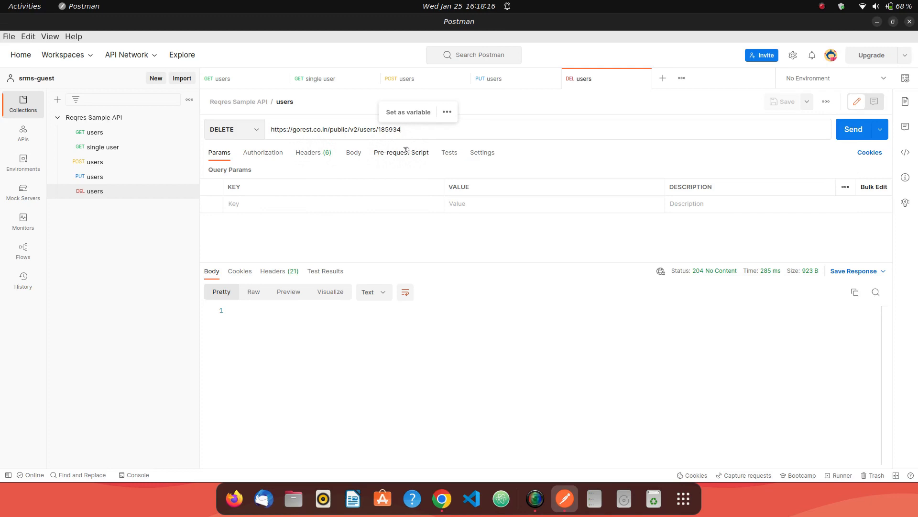
click(852, 129)
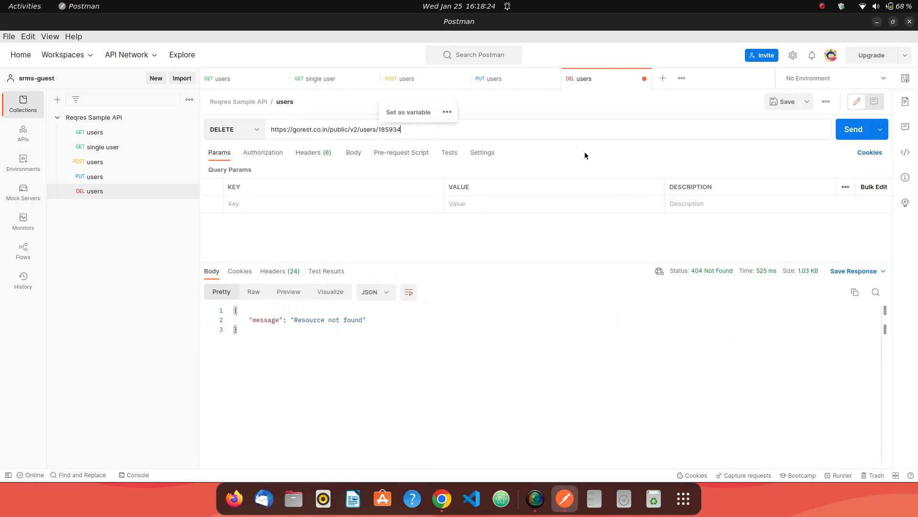
click(852, 130)
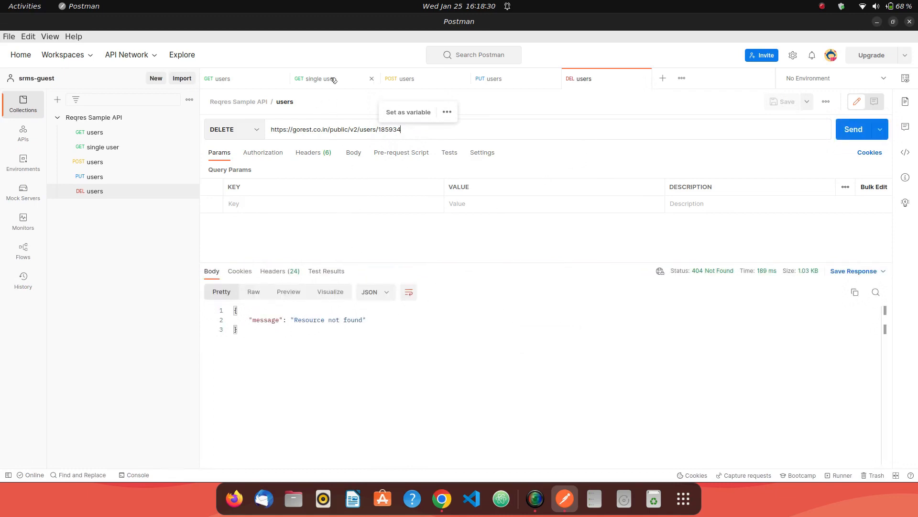
Fetch user 185934 again and get 404 Resource not found
click(317, 78)
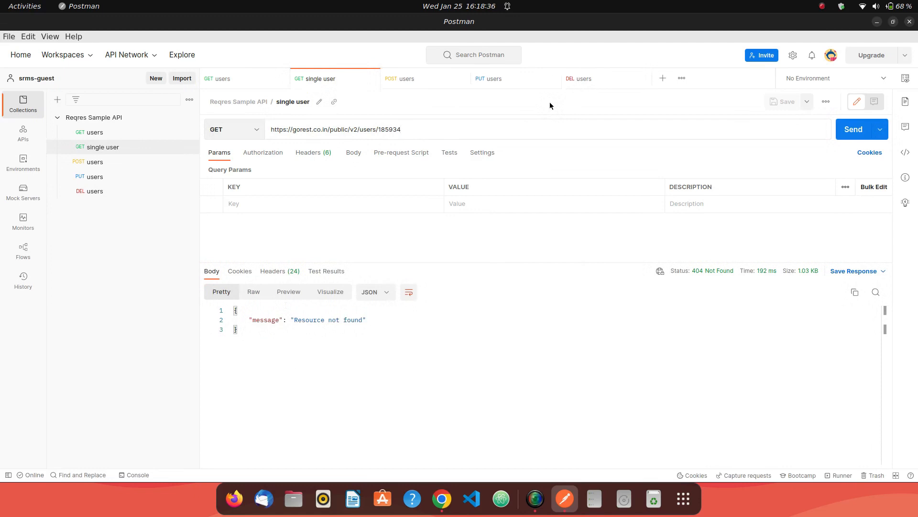
click(400, 129)
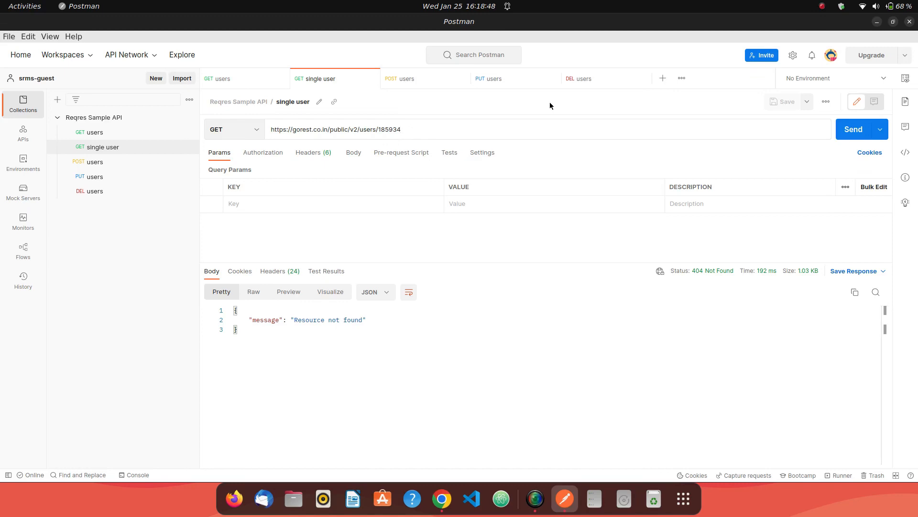
click(401, 130)
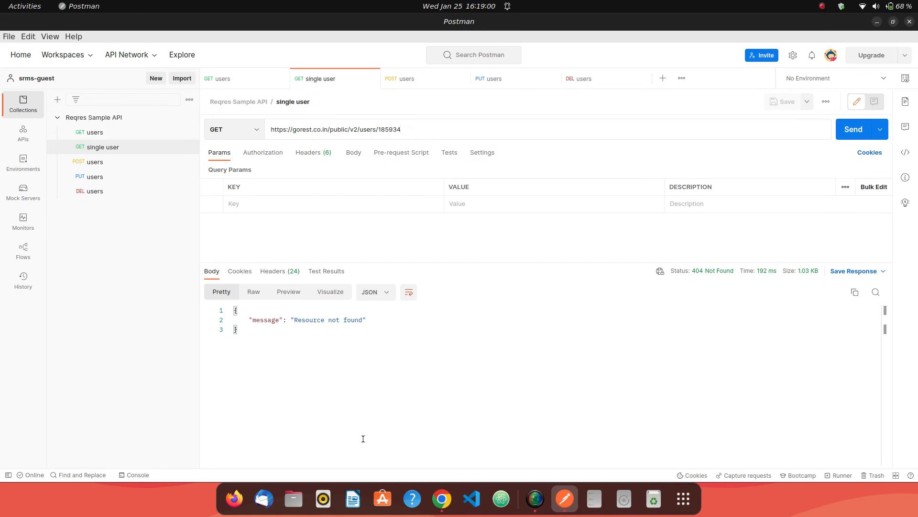
Log in on gorest.co.in, copy the personal access token, and return to Postman
click(441, 498)
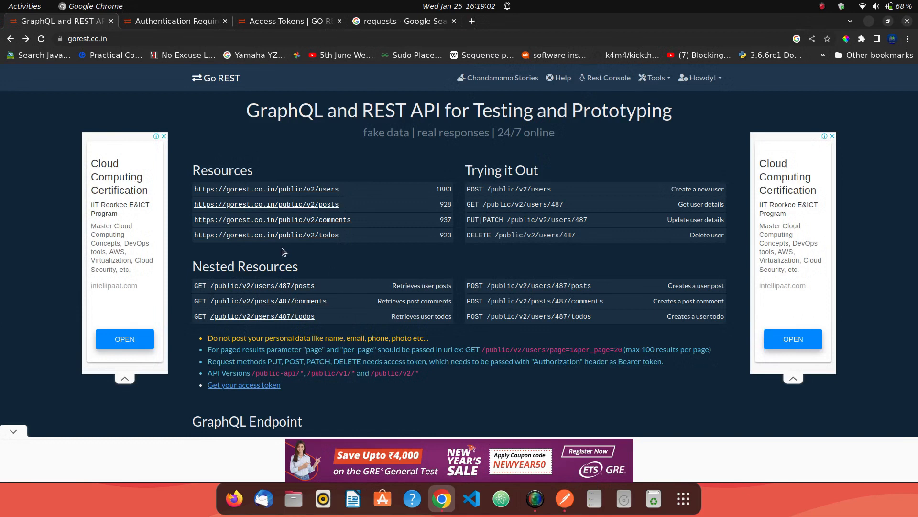
click(86, 38)
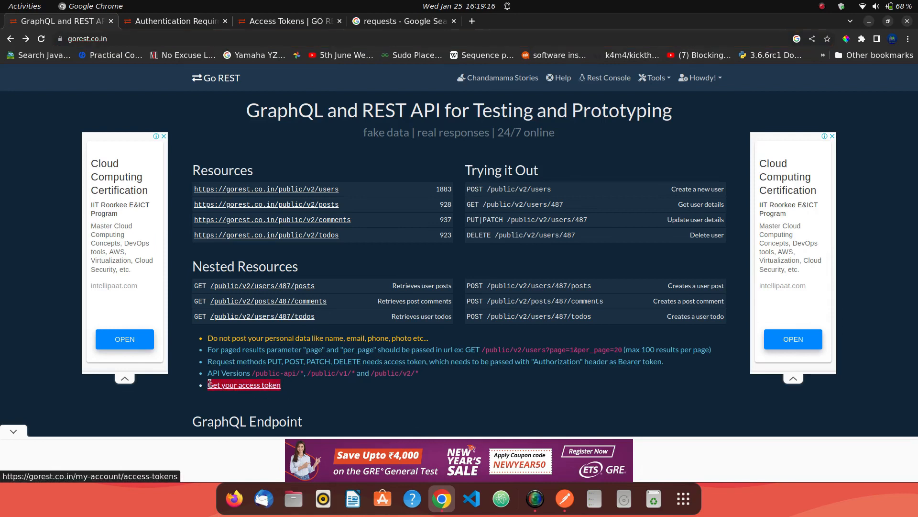
click(244, 385)
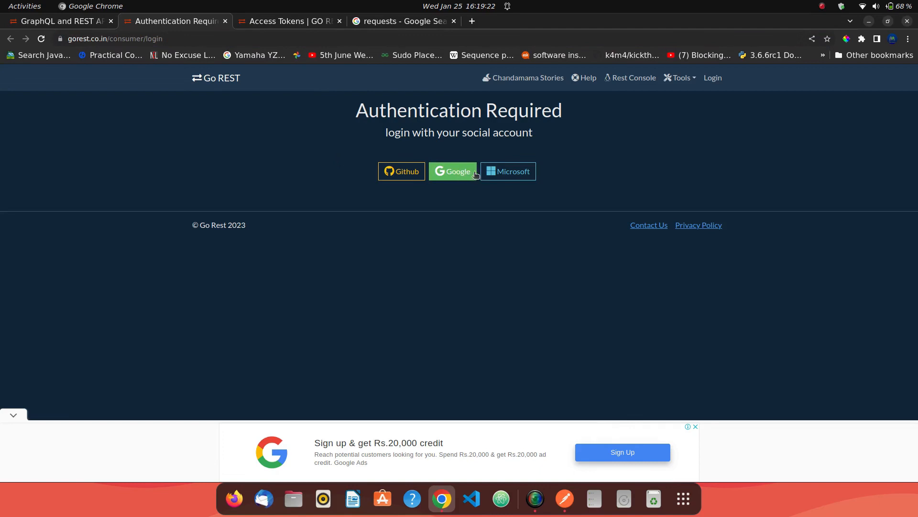
mouse_move(510, 171)
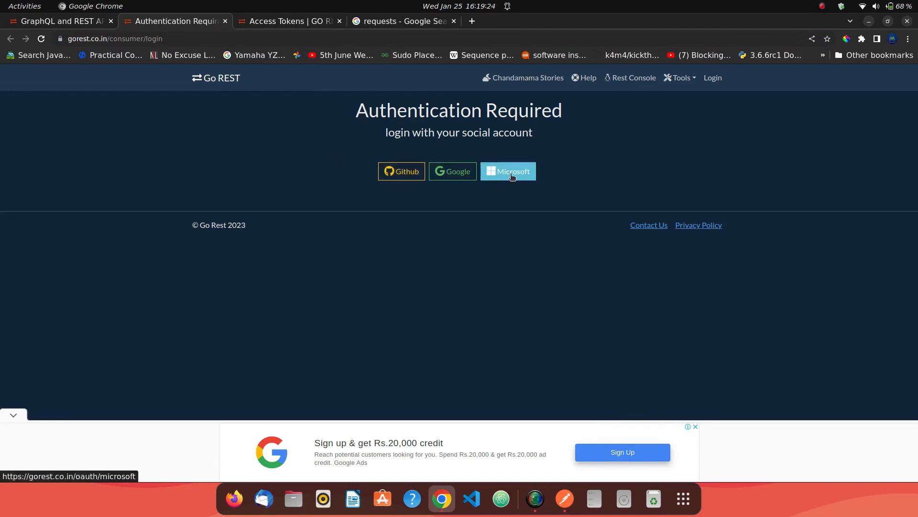
mouse_move(364, 164)
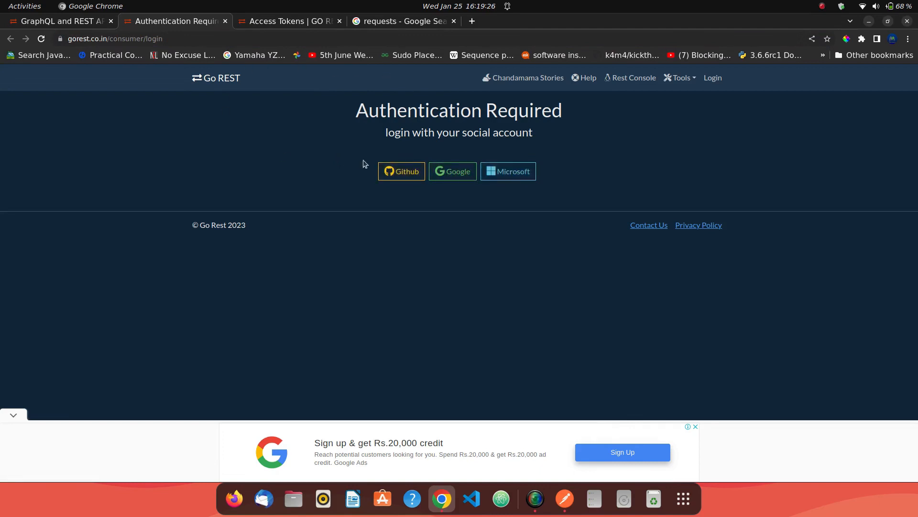
click(288, 21)
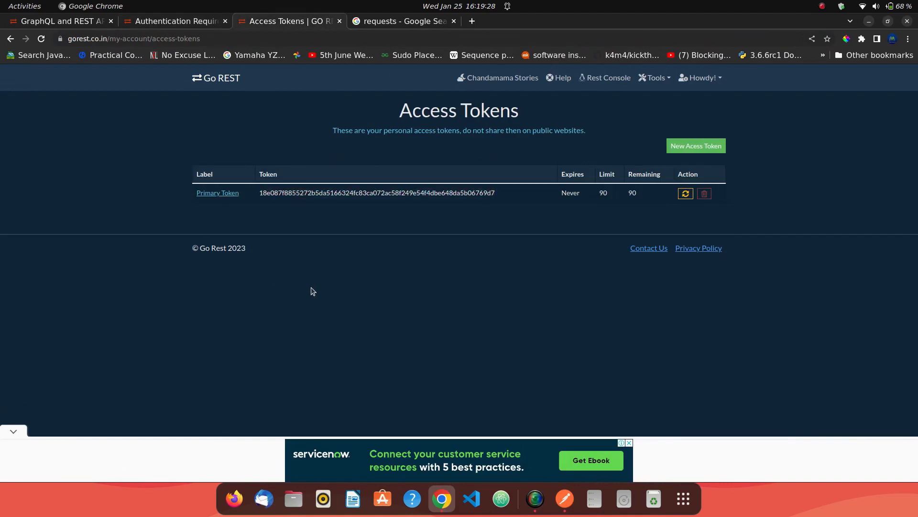
double_click(375, 192)
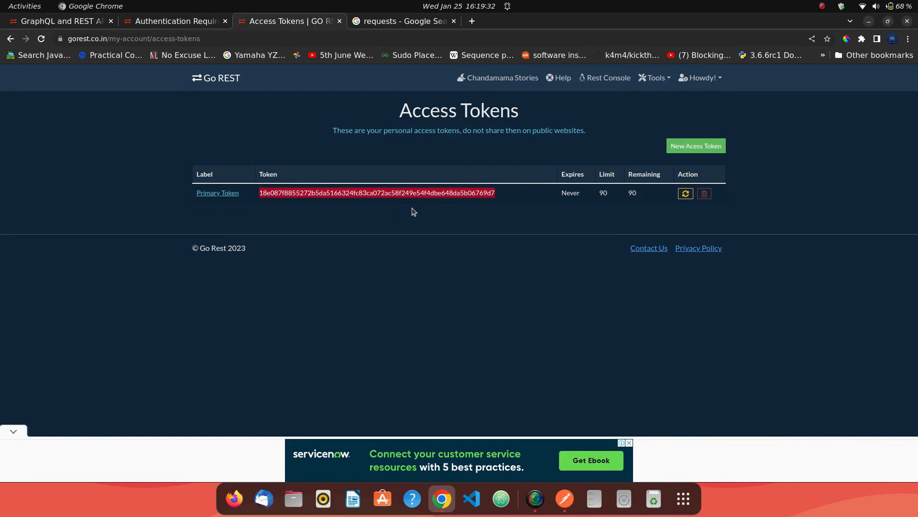
click(563, 498)
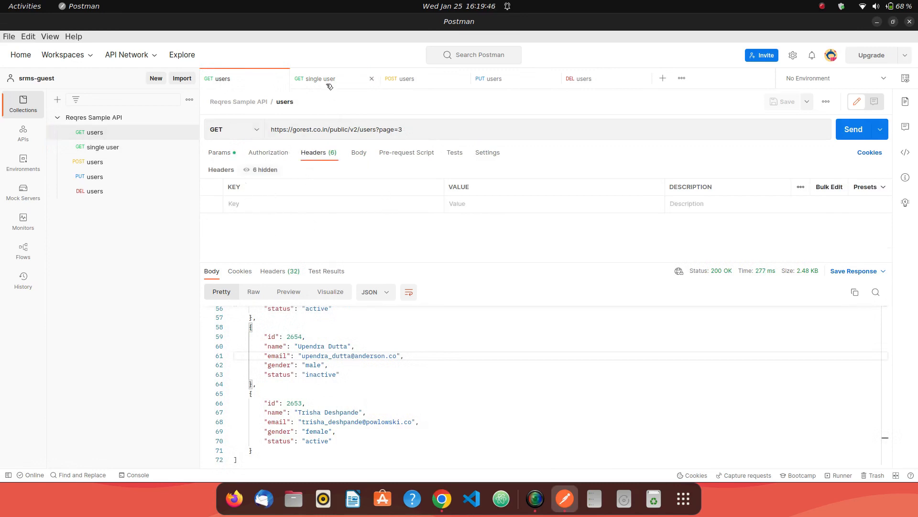
Review the Reqres Sample API collection's pre-request script adding the Bearer Authorization header
click(400, 78)
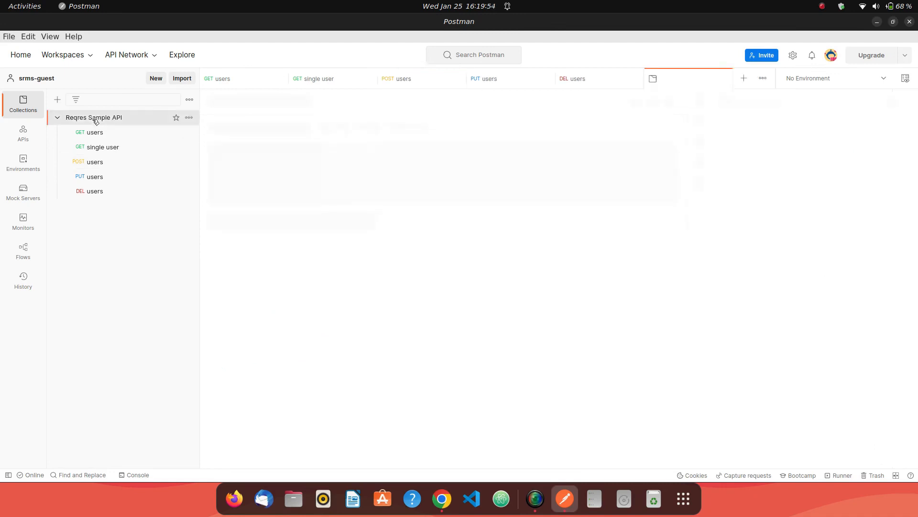
click(93, 116)
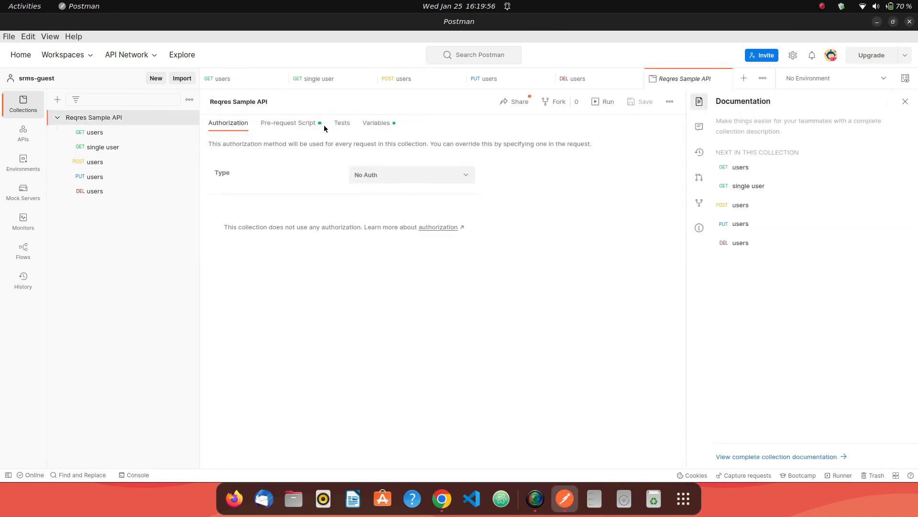
click(288, 123)
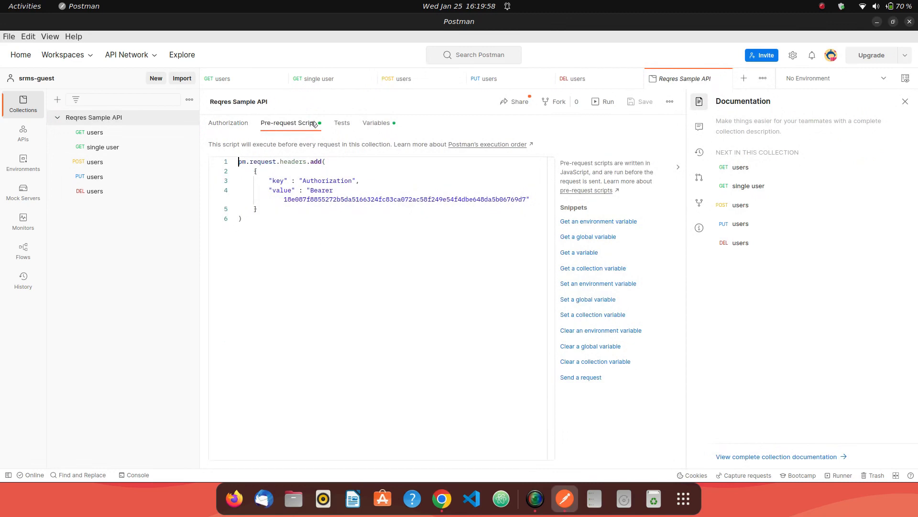
key(ctrl+a)
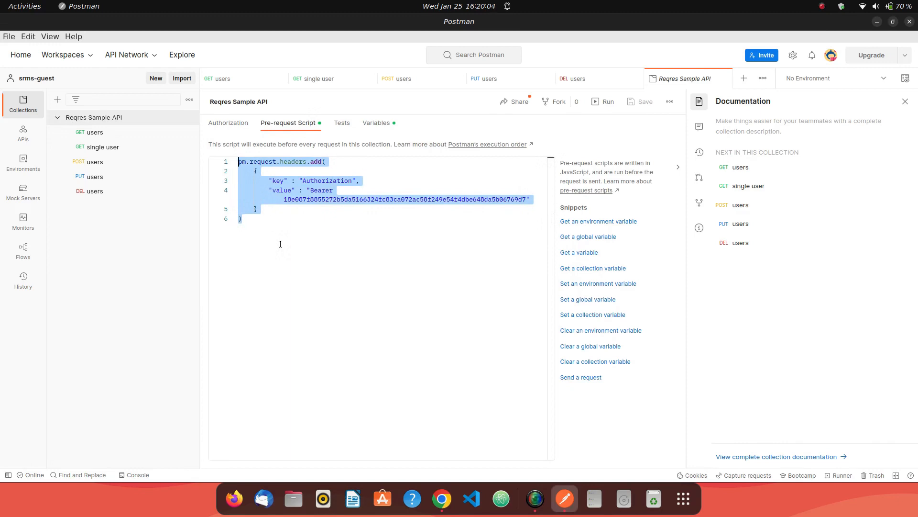
mouse_move(262, 221)
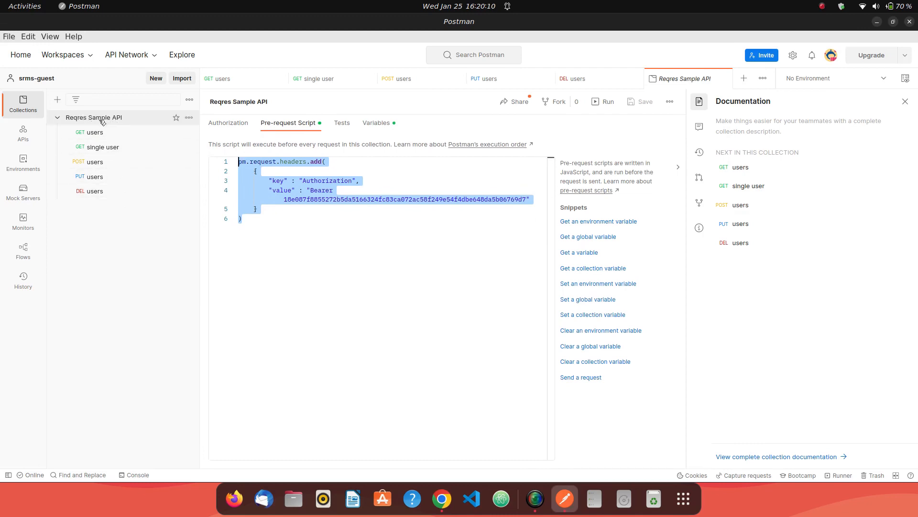
mouse_move(94, 132)
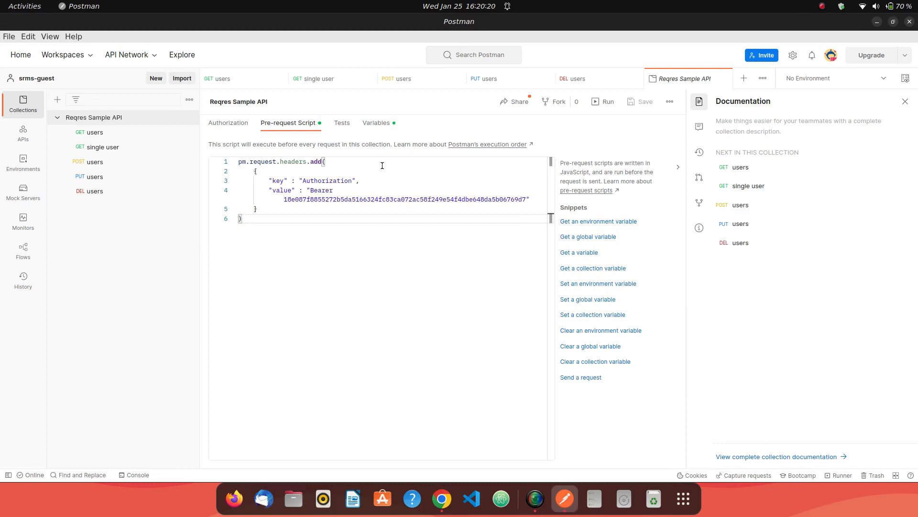
mouse_move(726, 79)
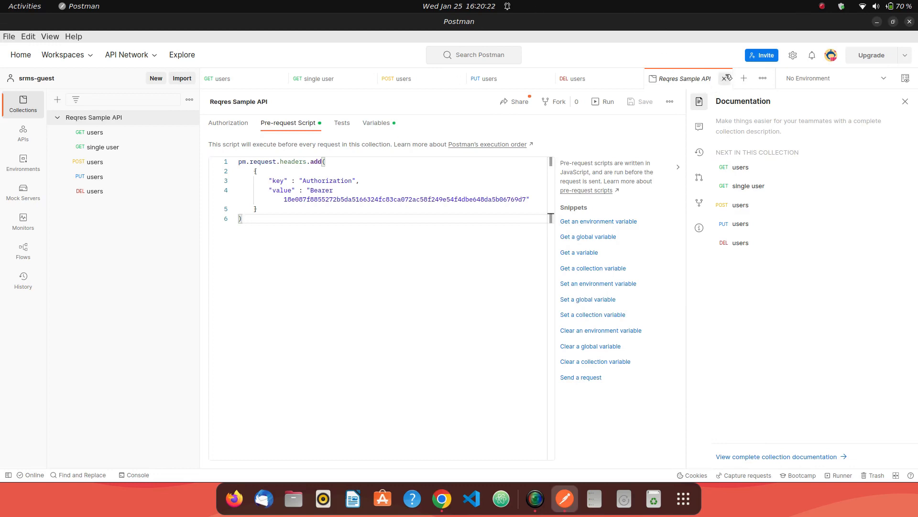
click(578, 78)
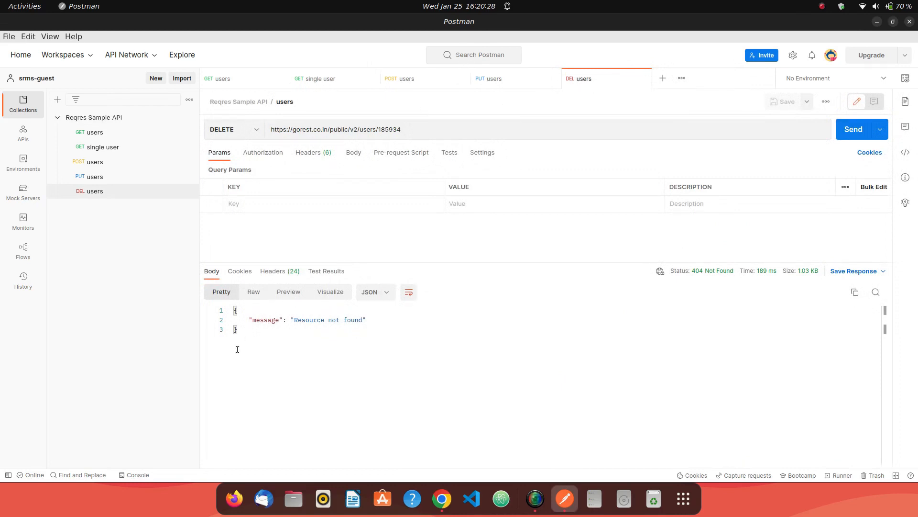
mouse_move(102, 148)
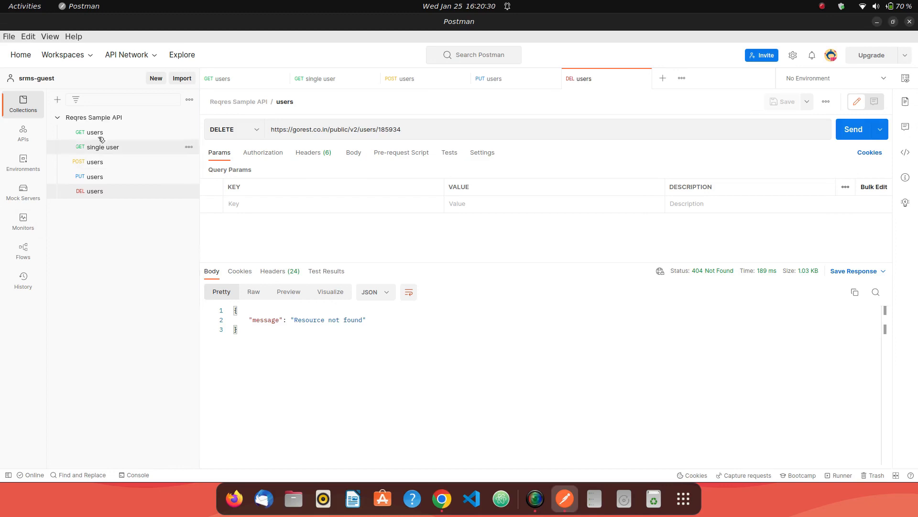
mouse_move(103, 147)
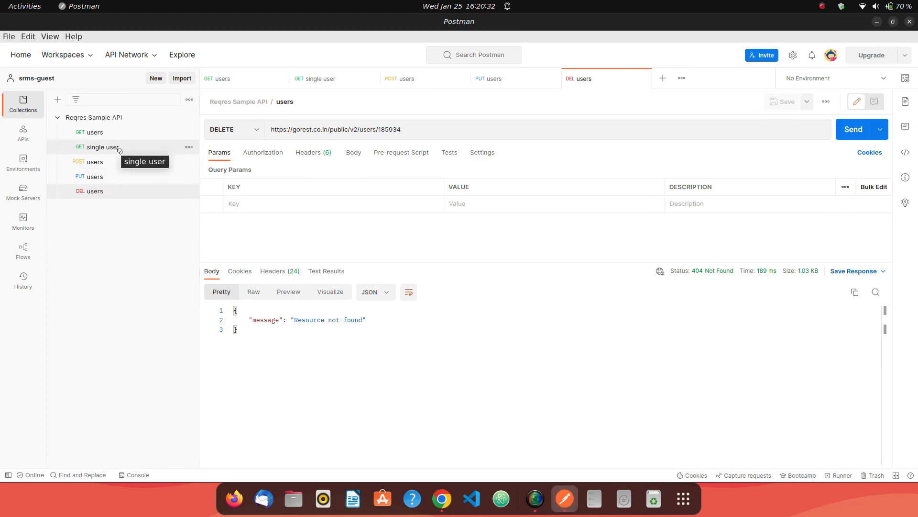